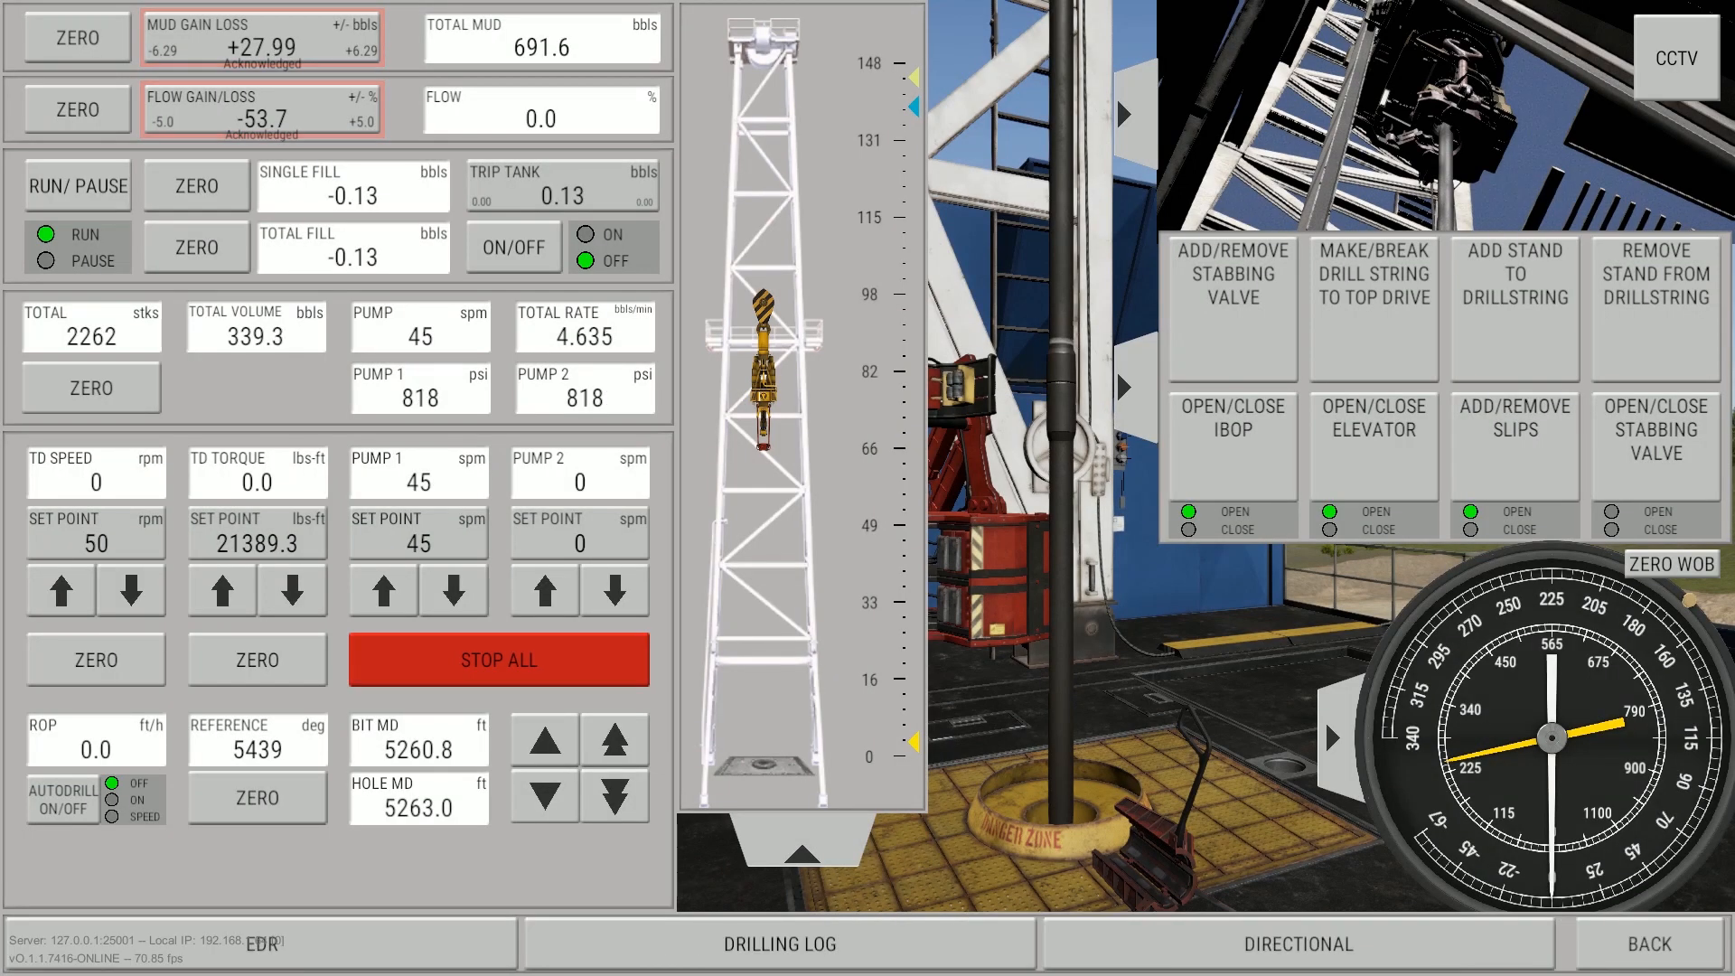
Open the DRILLING LOG graph from the bottom bar
click(779, 943)
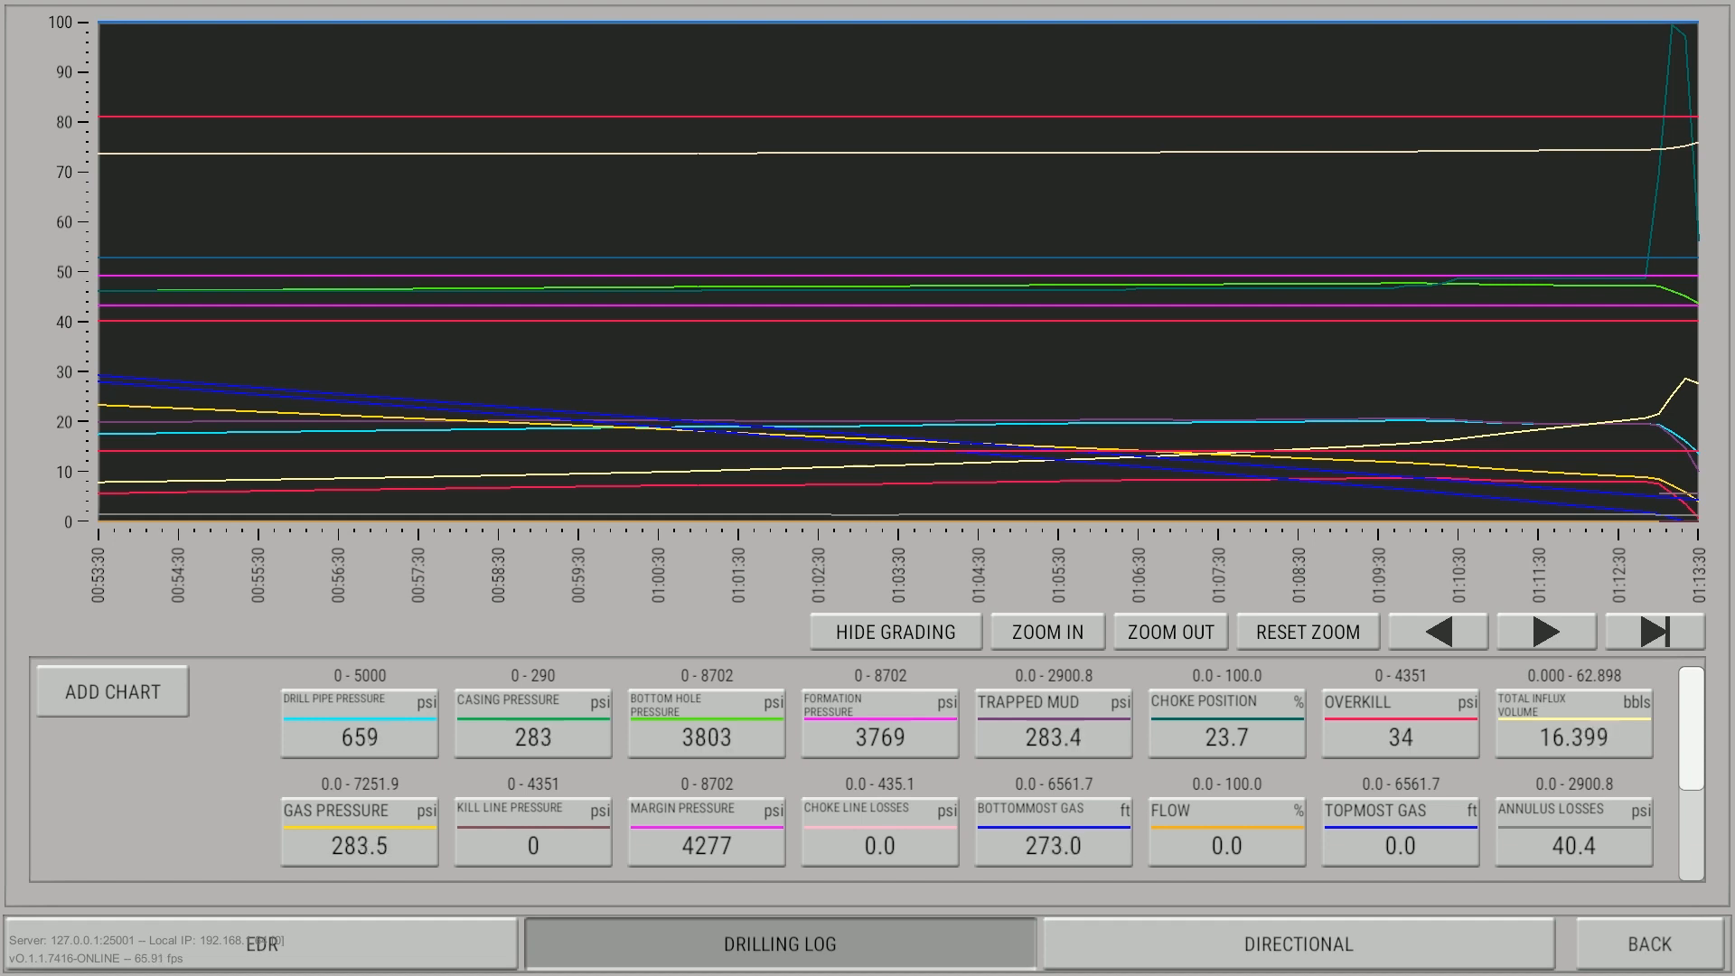
click(532, 723)
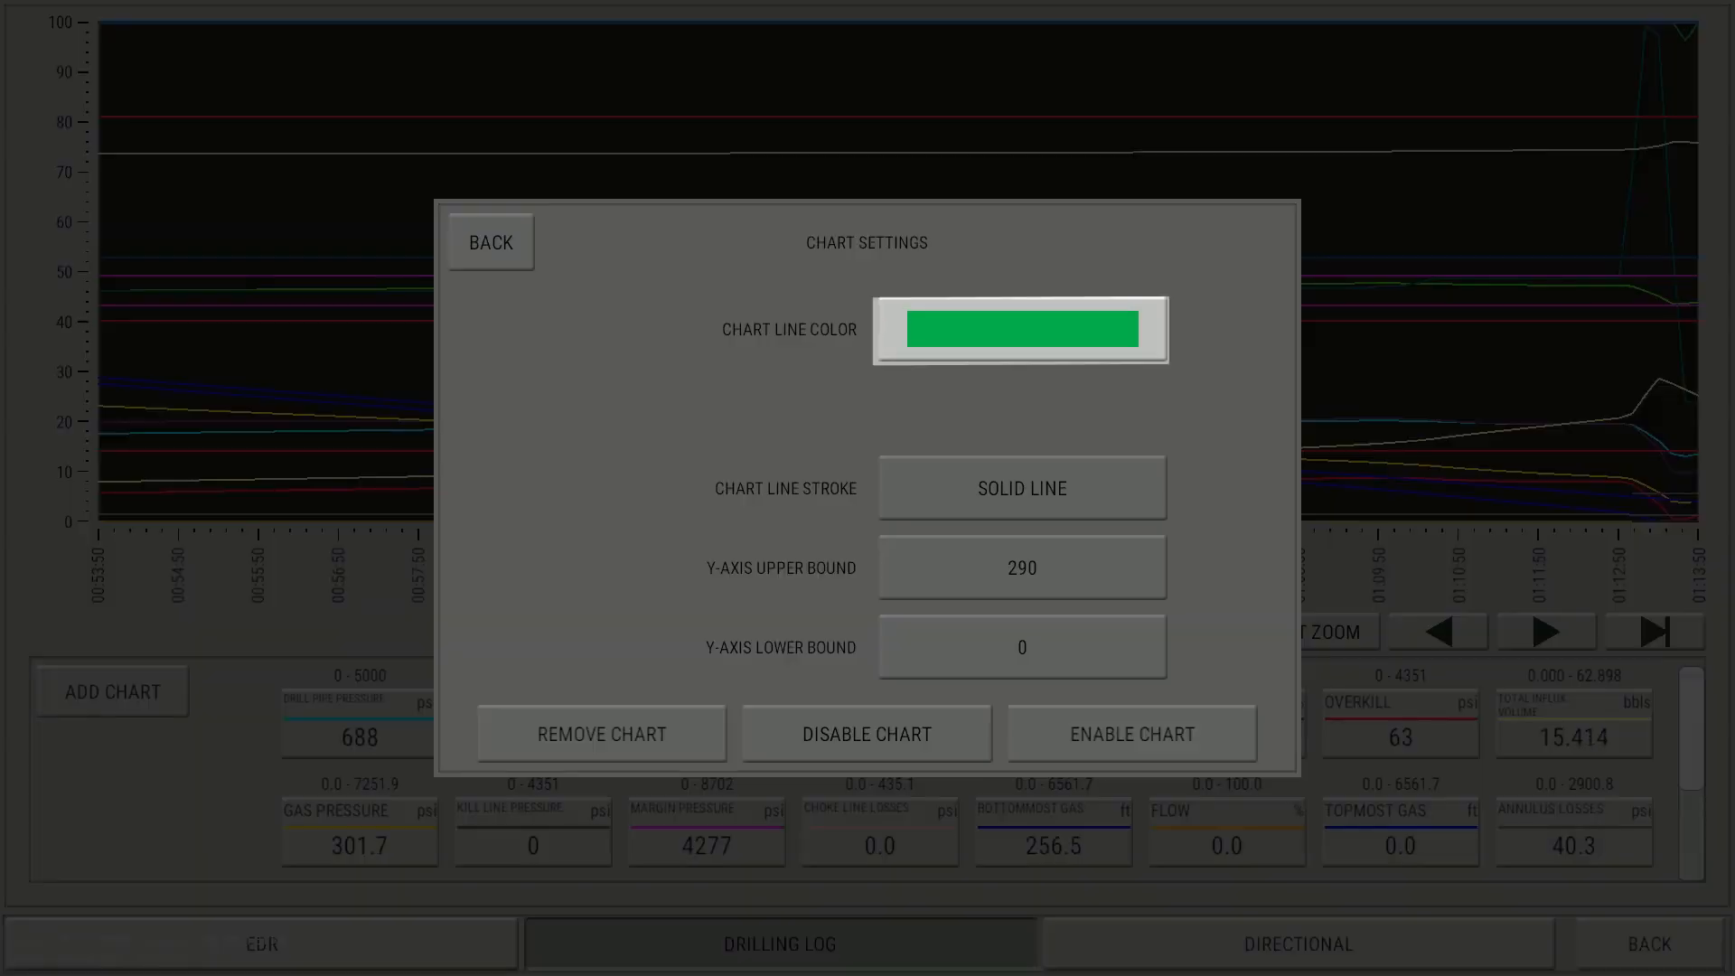
click(1021, 487)
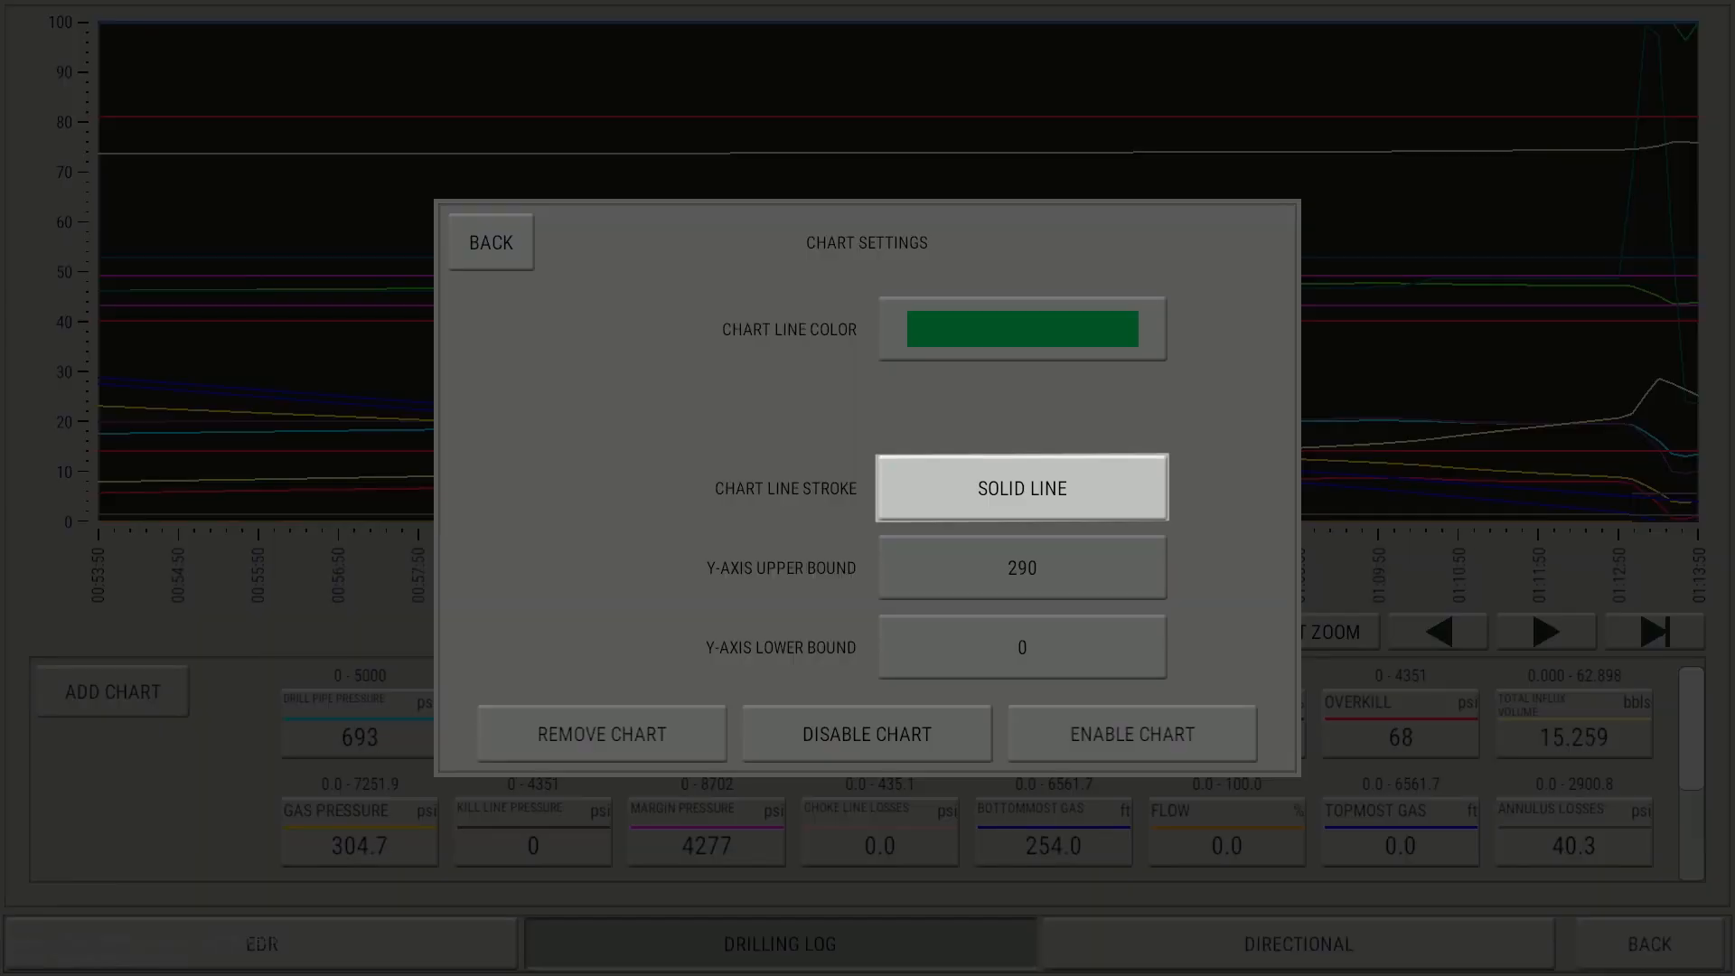
click(1020, 567)
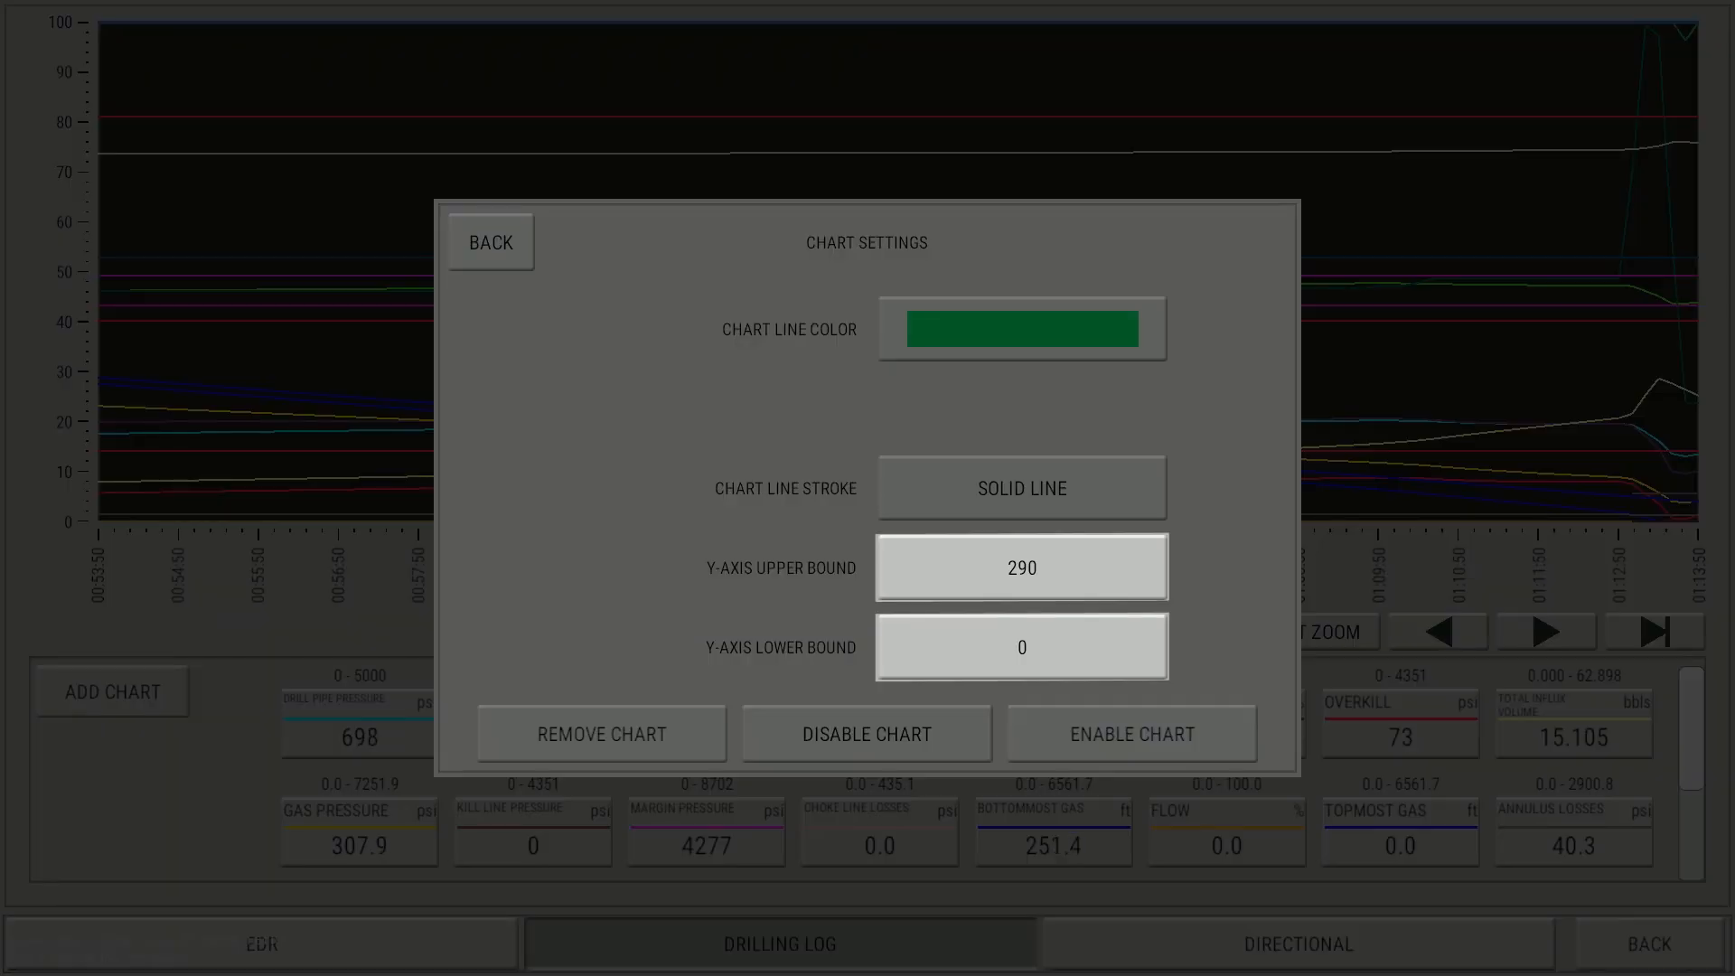
click(865, 732)
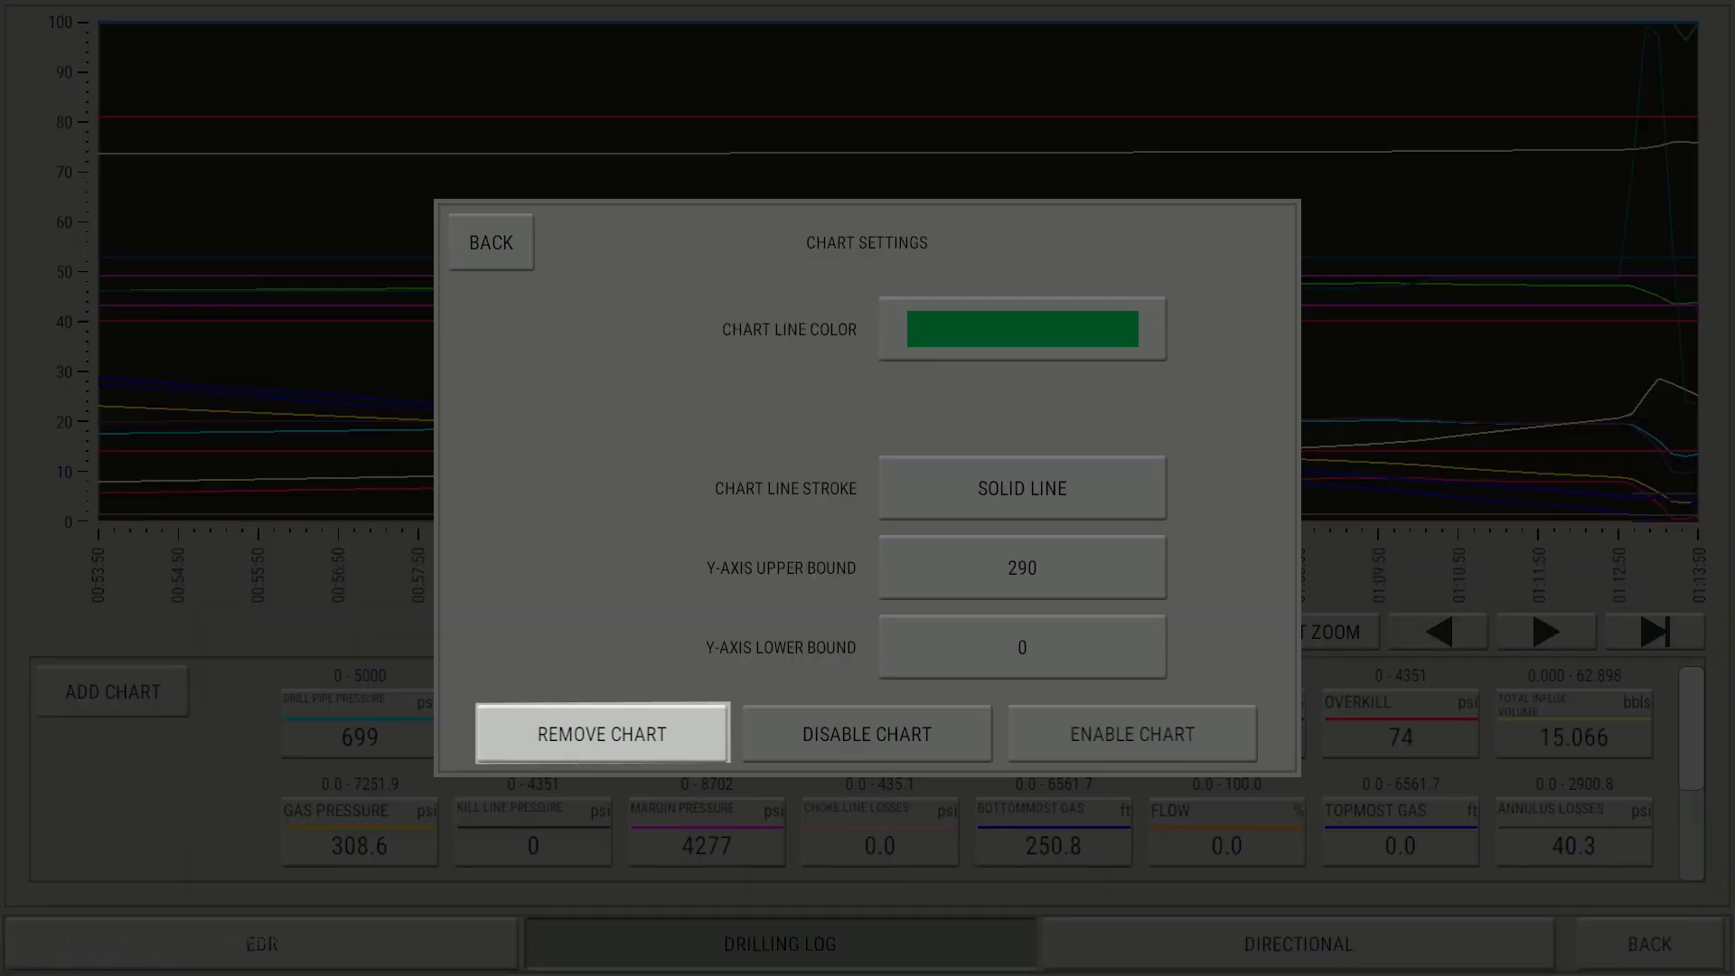
click(489, 241)
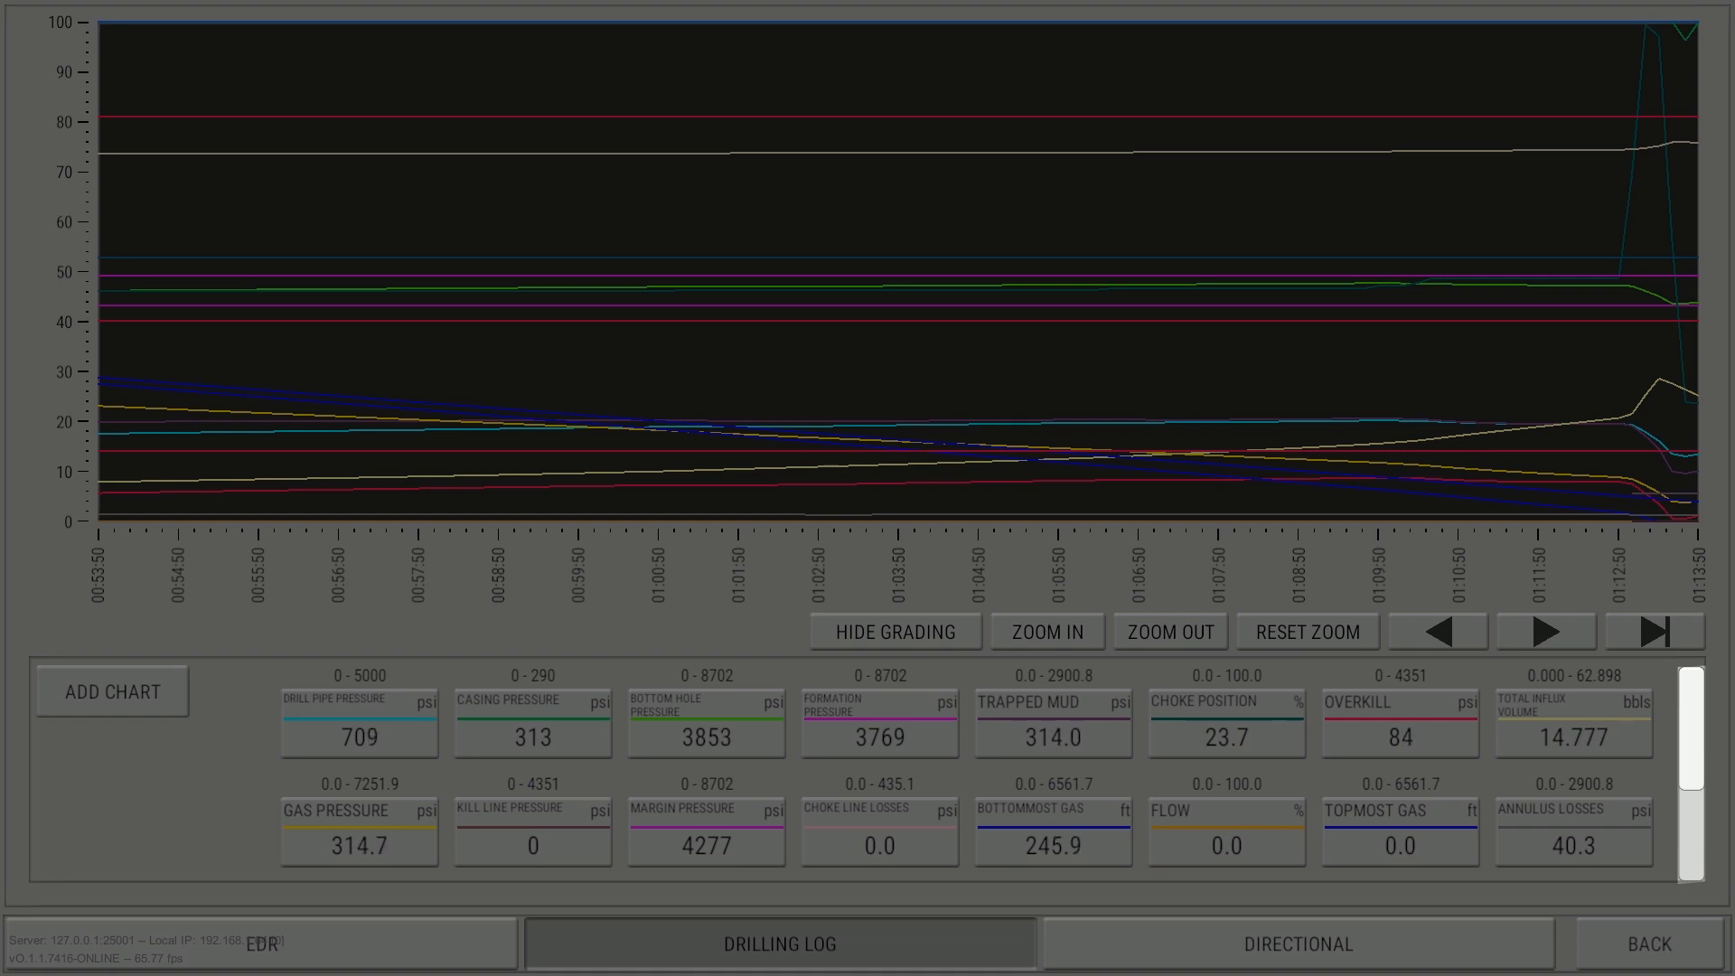
scroll(down, 3)
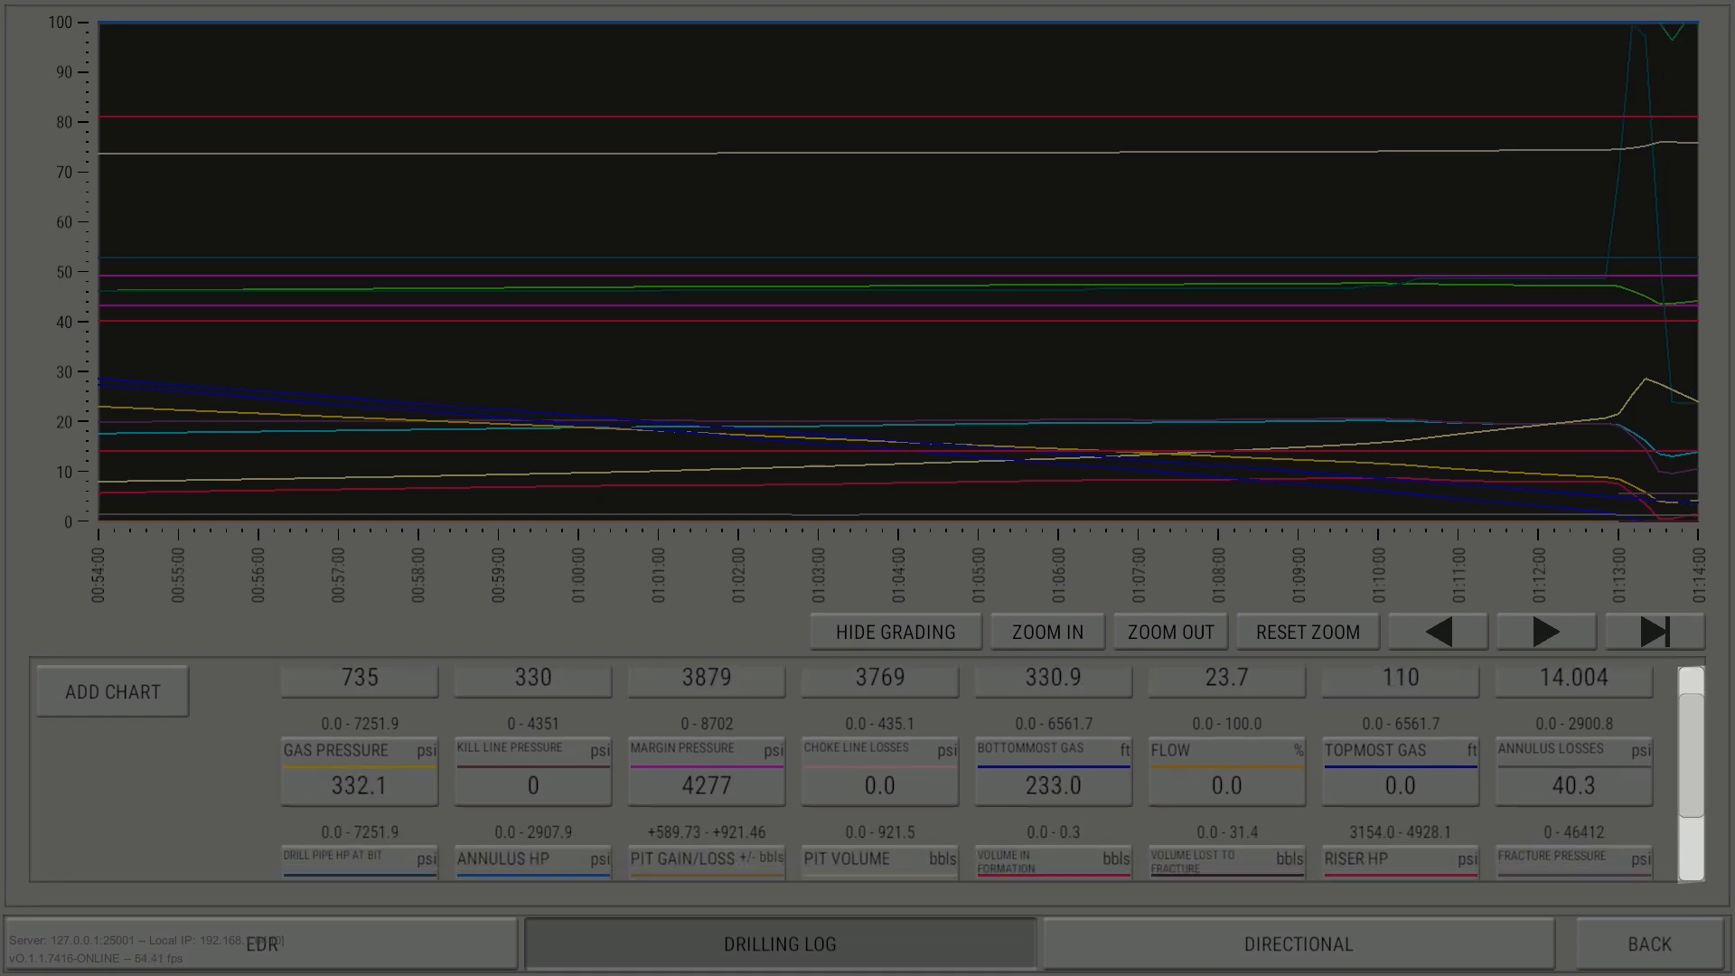
scroll(down, 3)
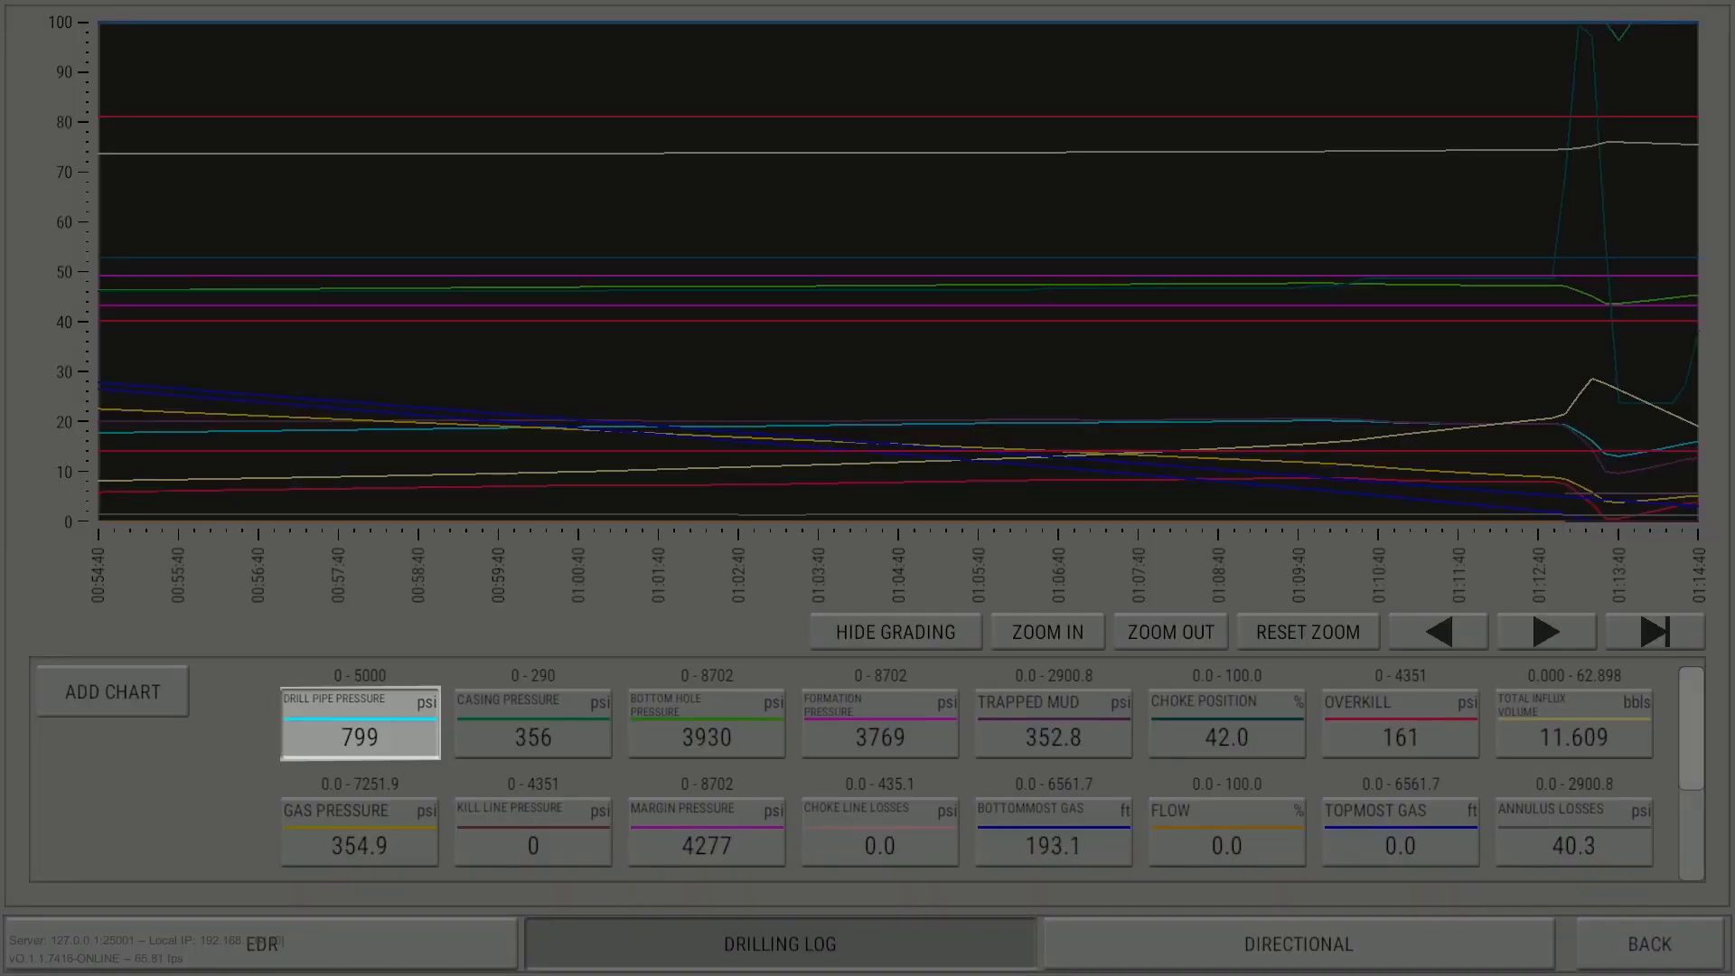
Remove the Drill Pipe Pressure and Casing Pressure charts from the log graph
click(359, 723)
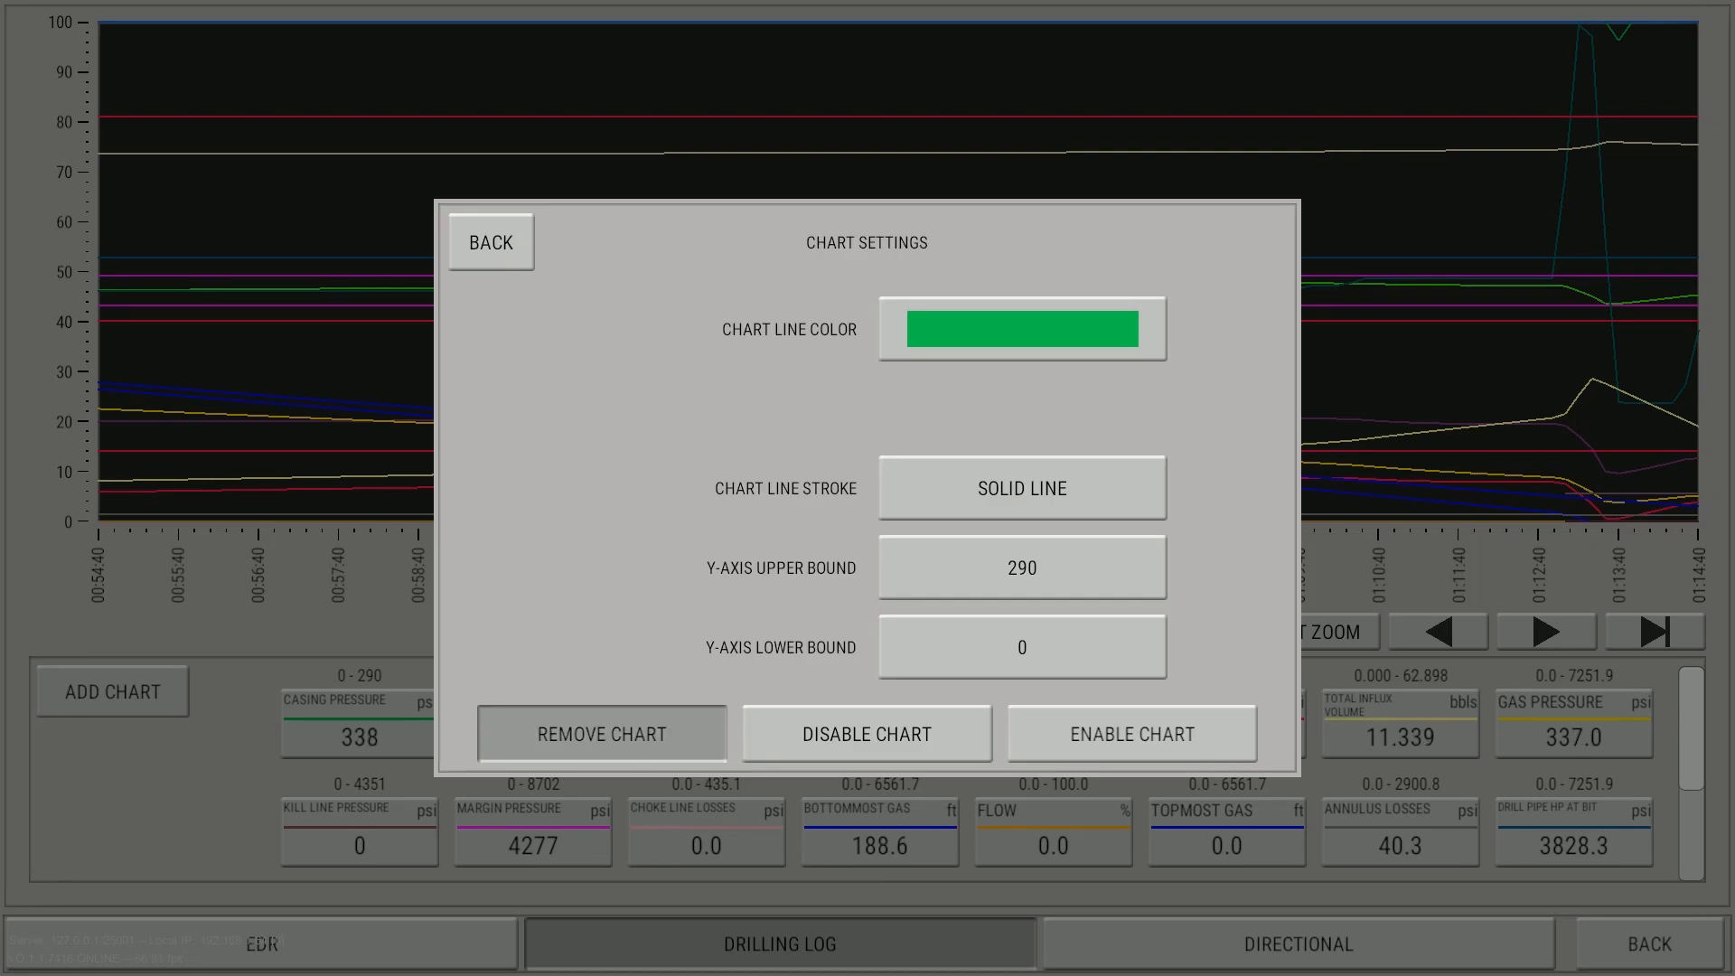
click(602, 733)
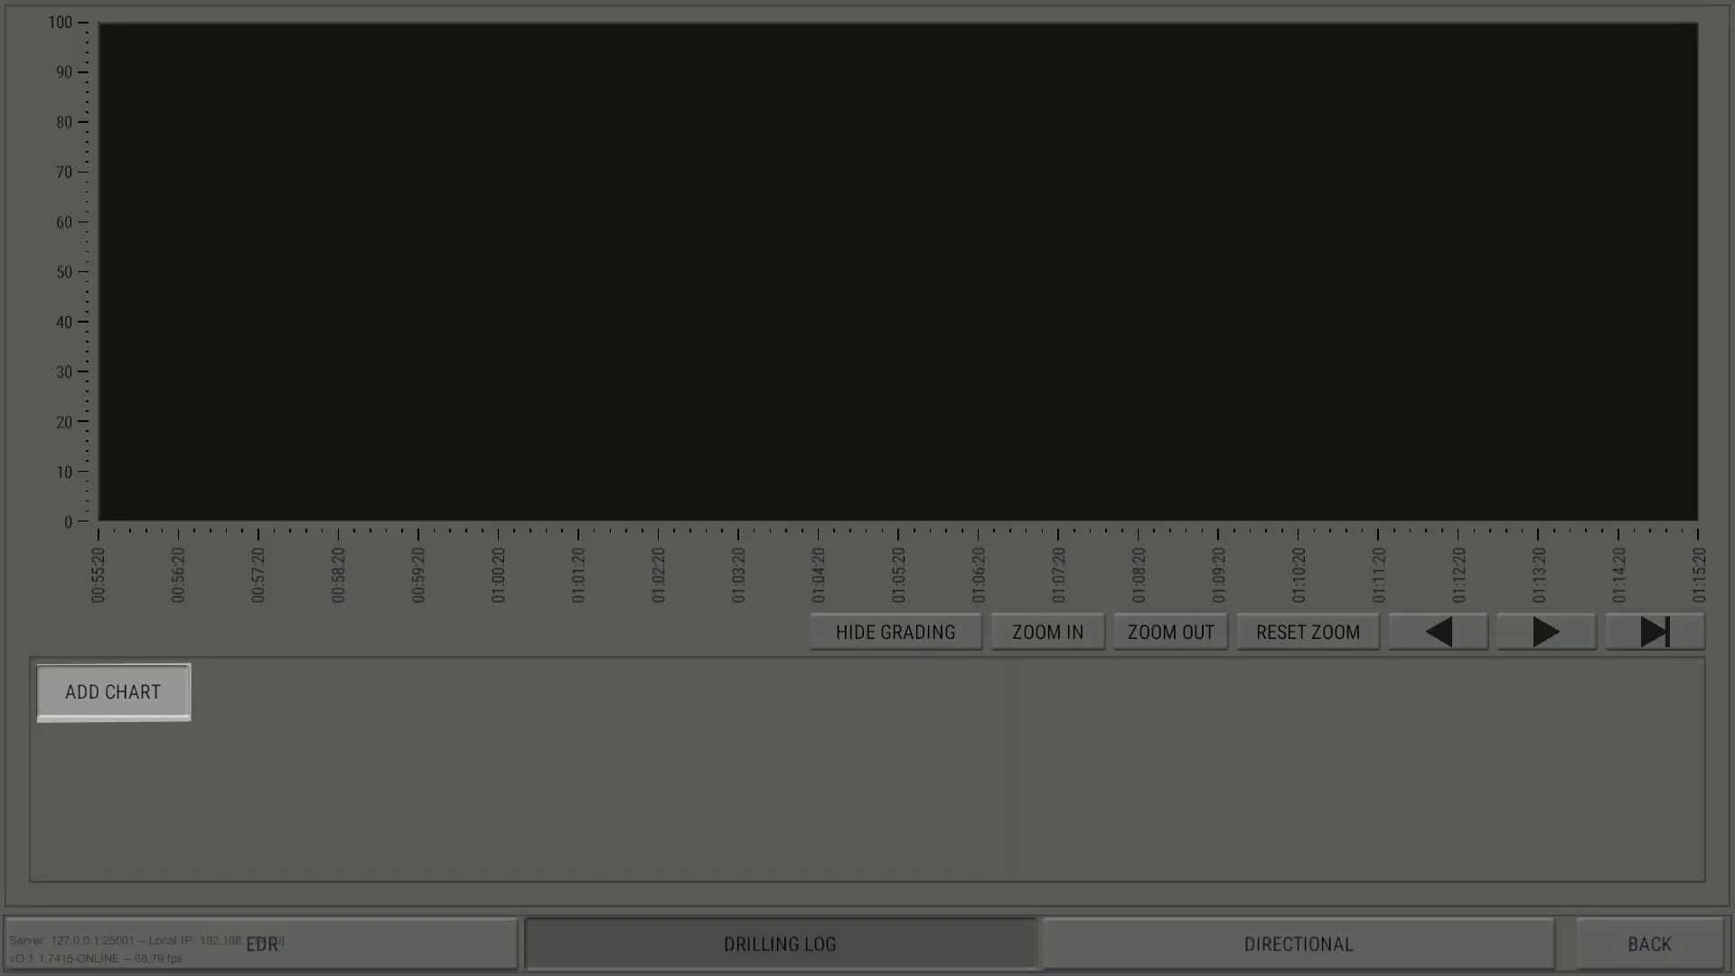
Add the Bottom Hole Pressure chart and start adding Formation Pressure
click(112, 690)
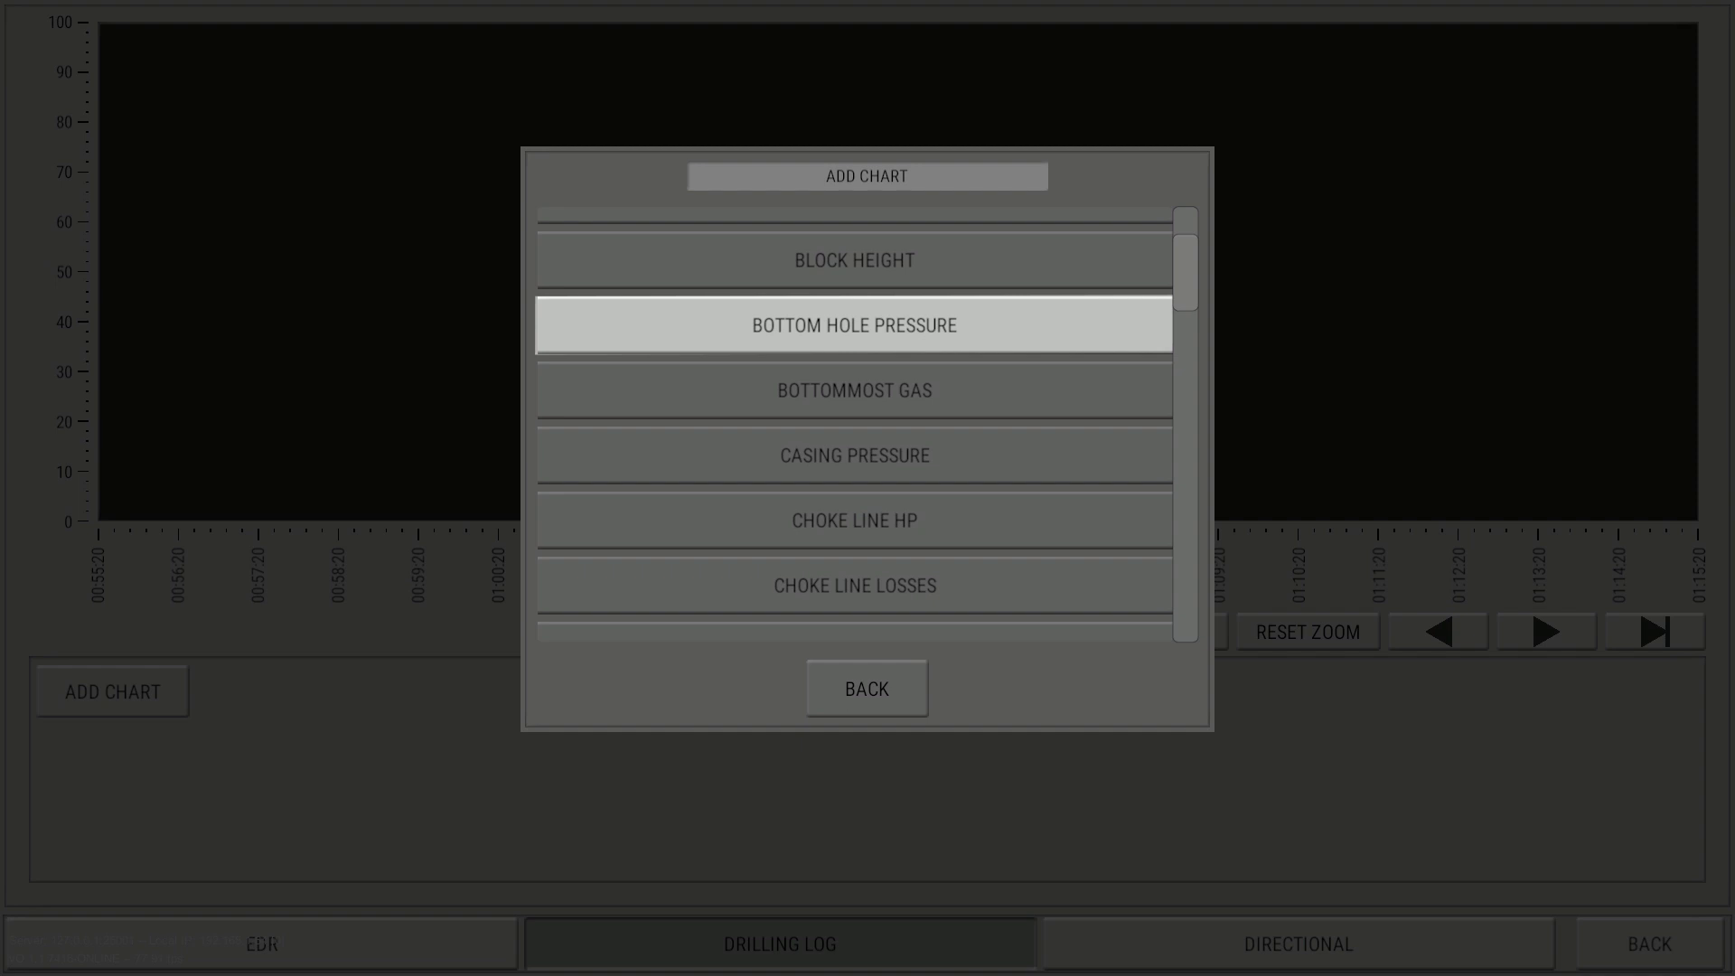
click(853, 324)
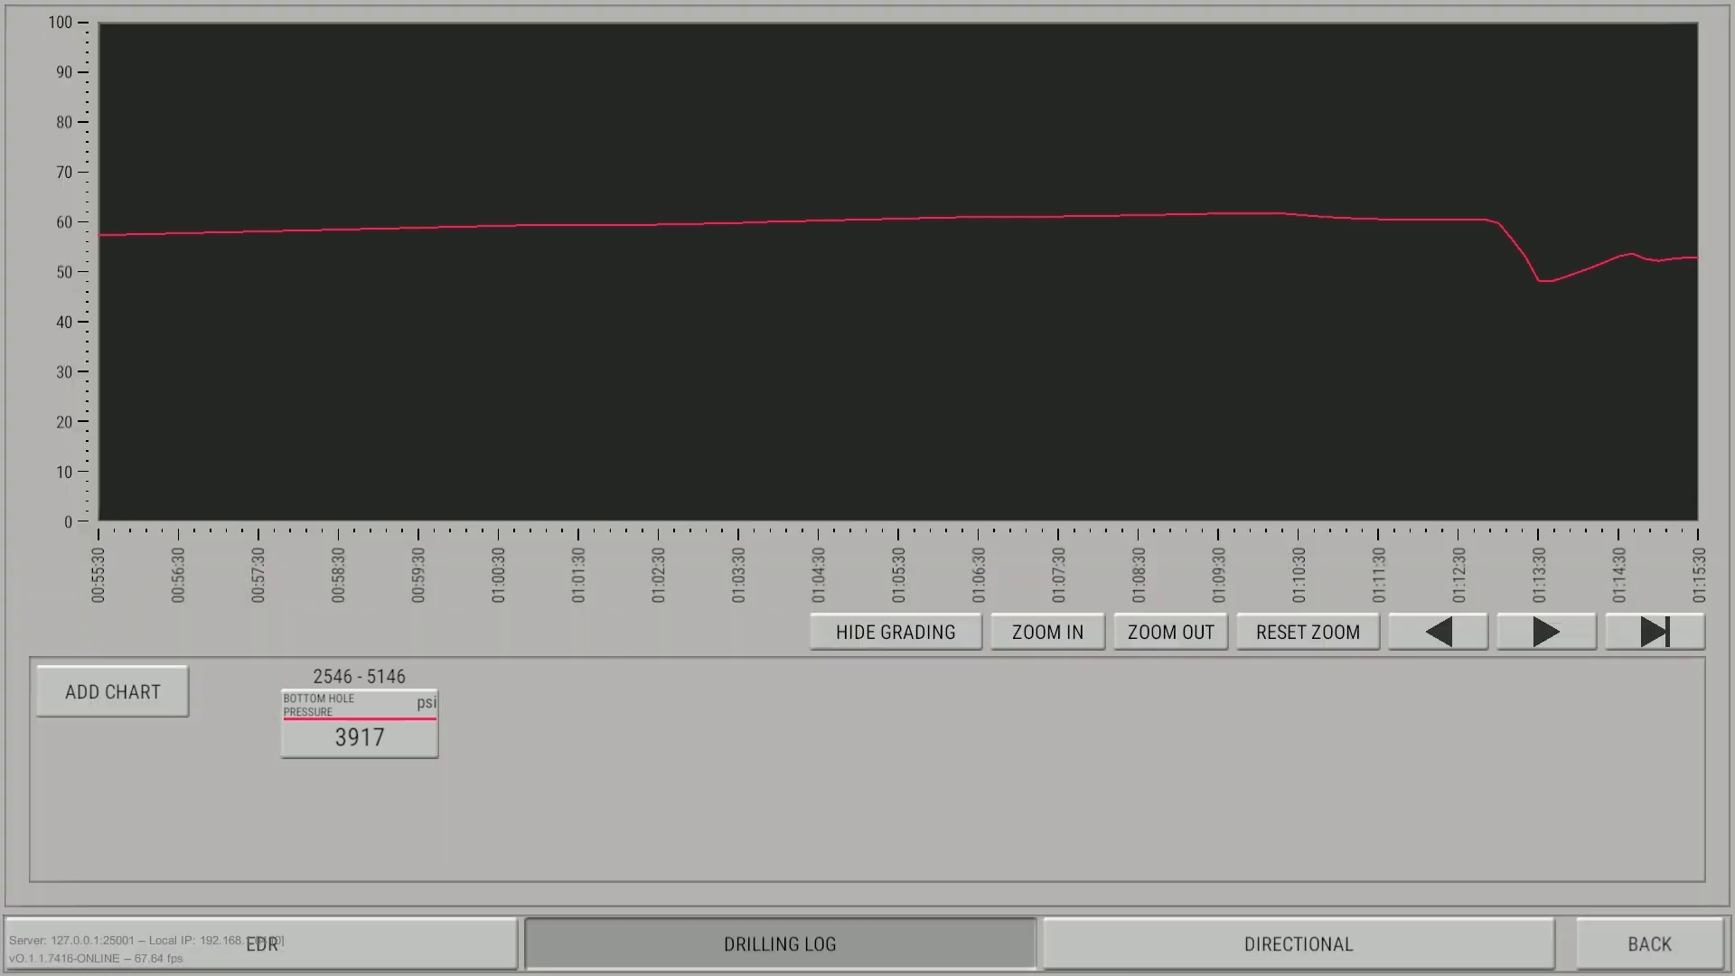
click(110, 691)
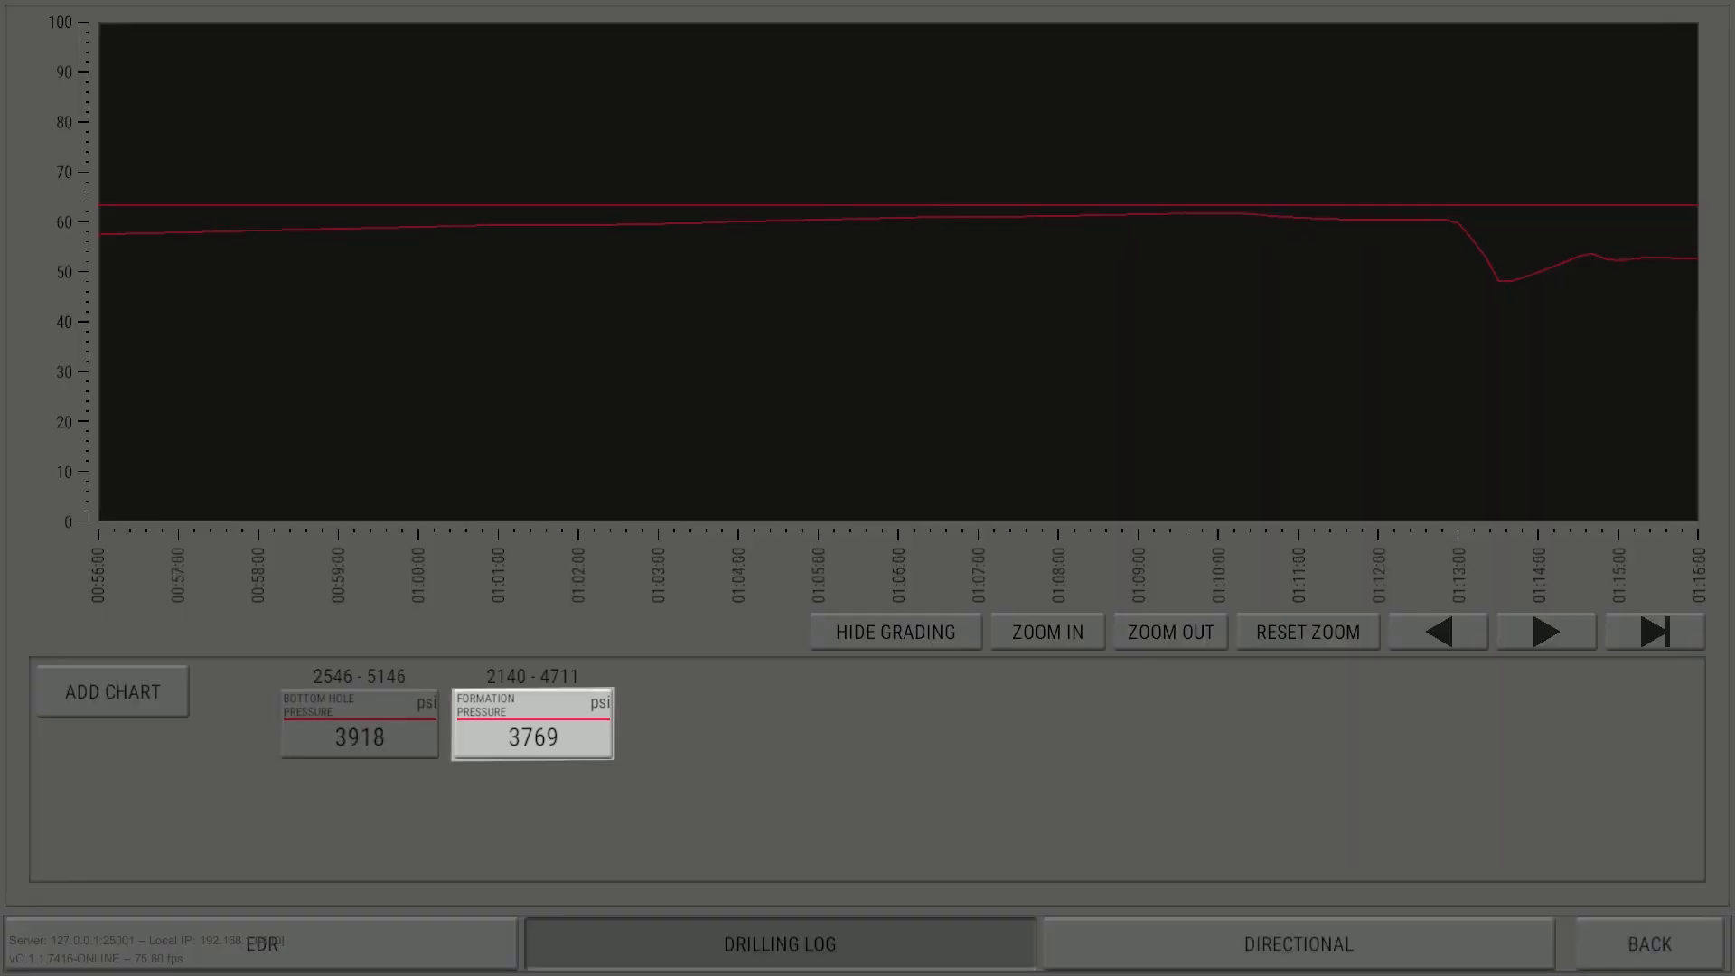
Change the Formation Pressure chart's line color to green
click(532, 723)
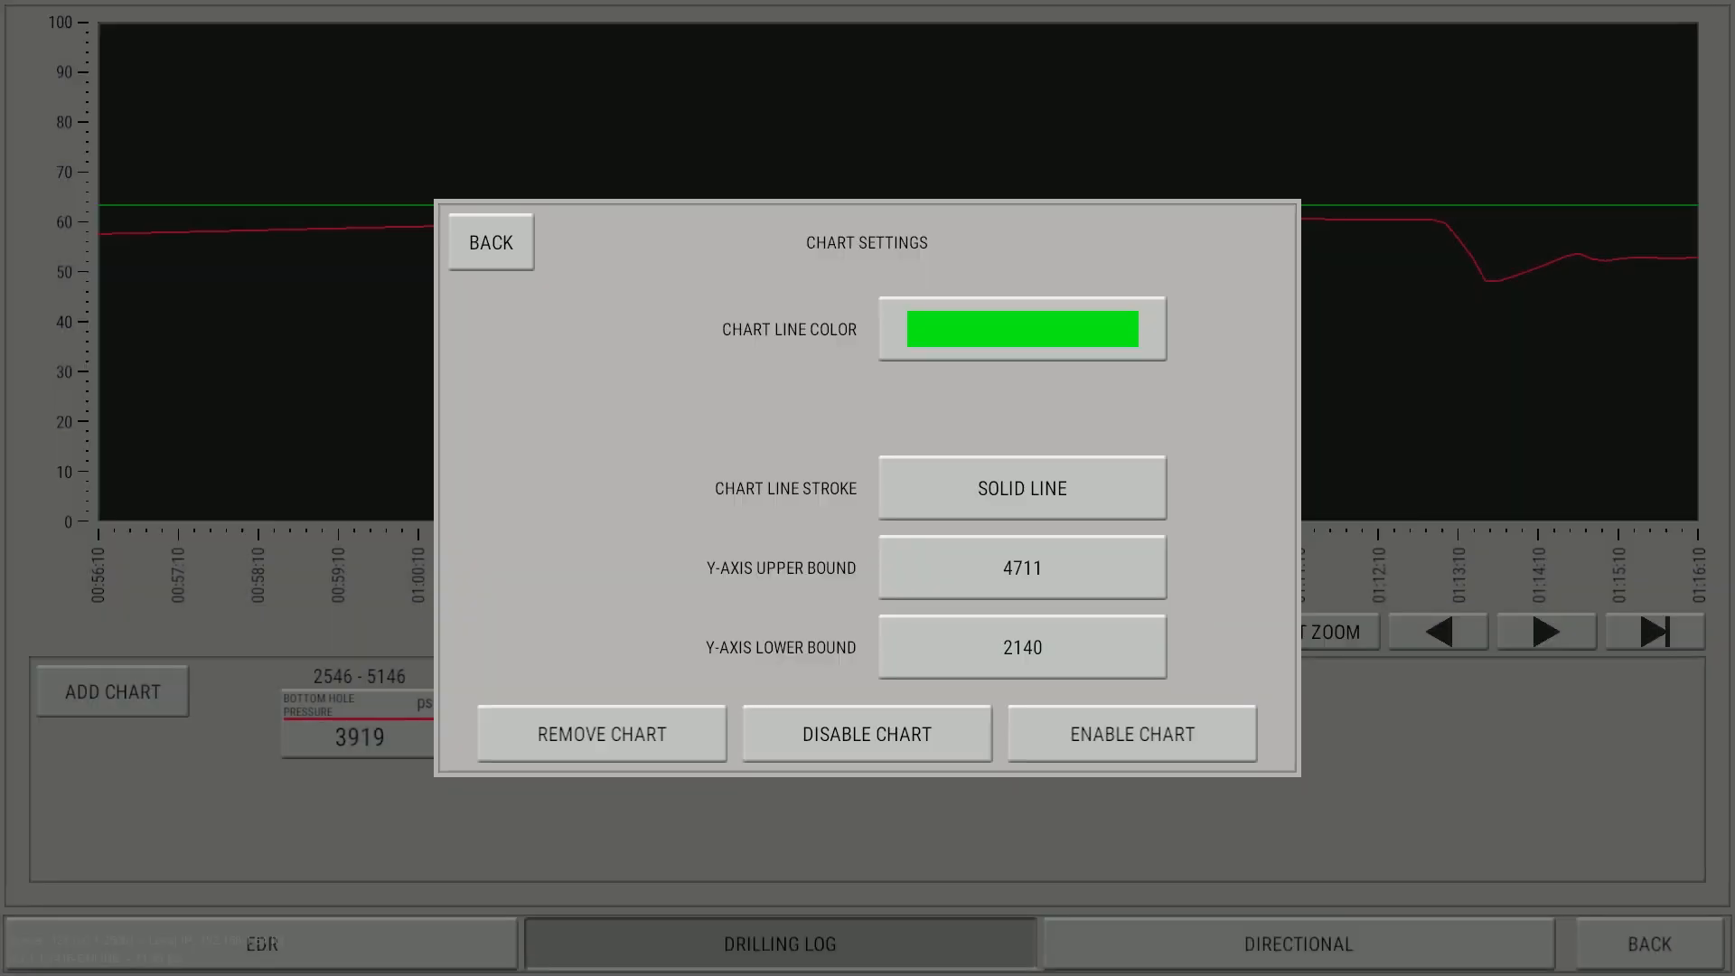
click(490, 242)
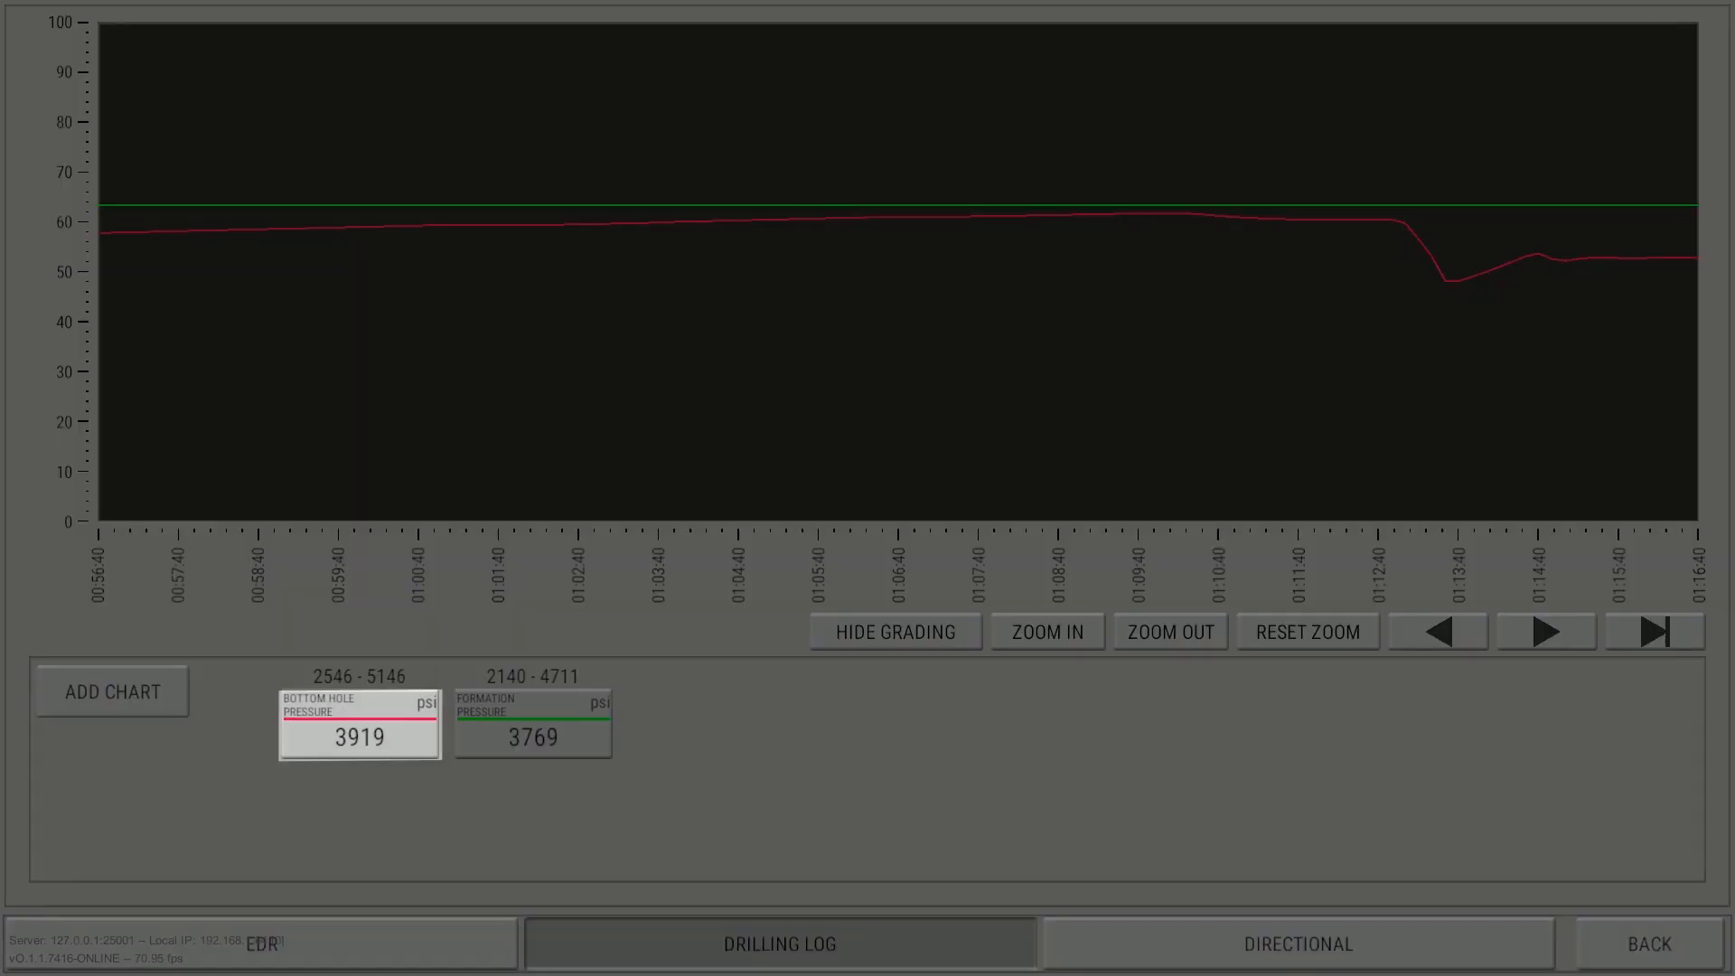
Set Y-axis bounds to 0–5000 for the Bottom Hole and Formation Pressure charts
click(359, 731)
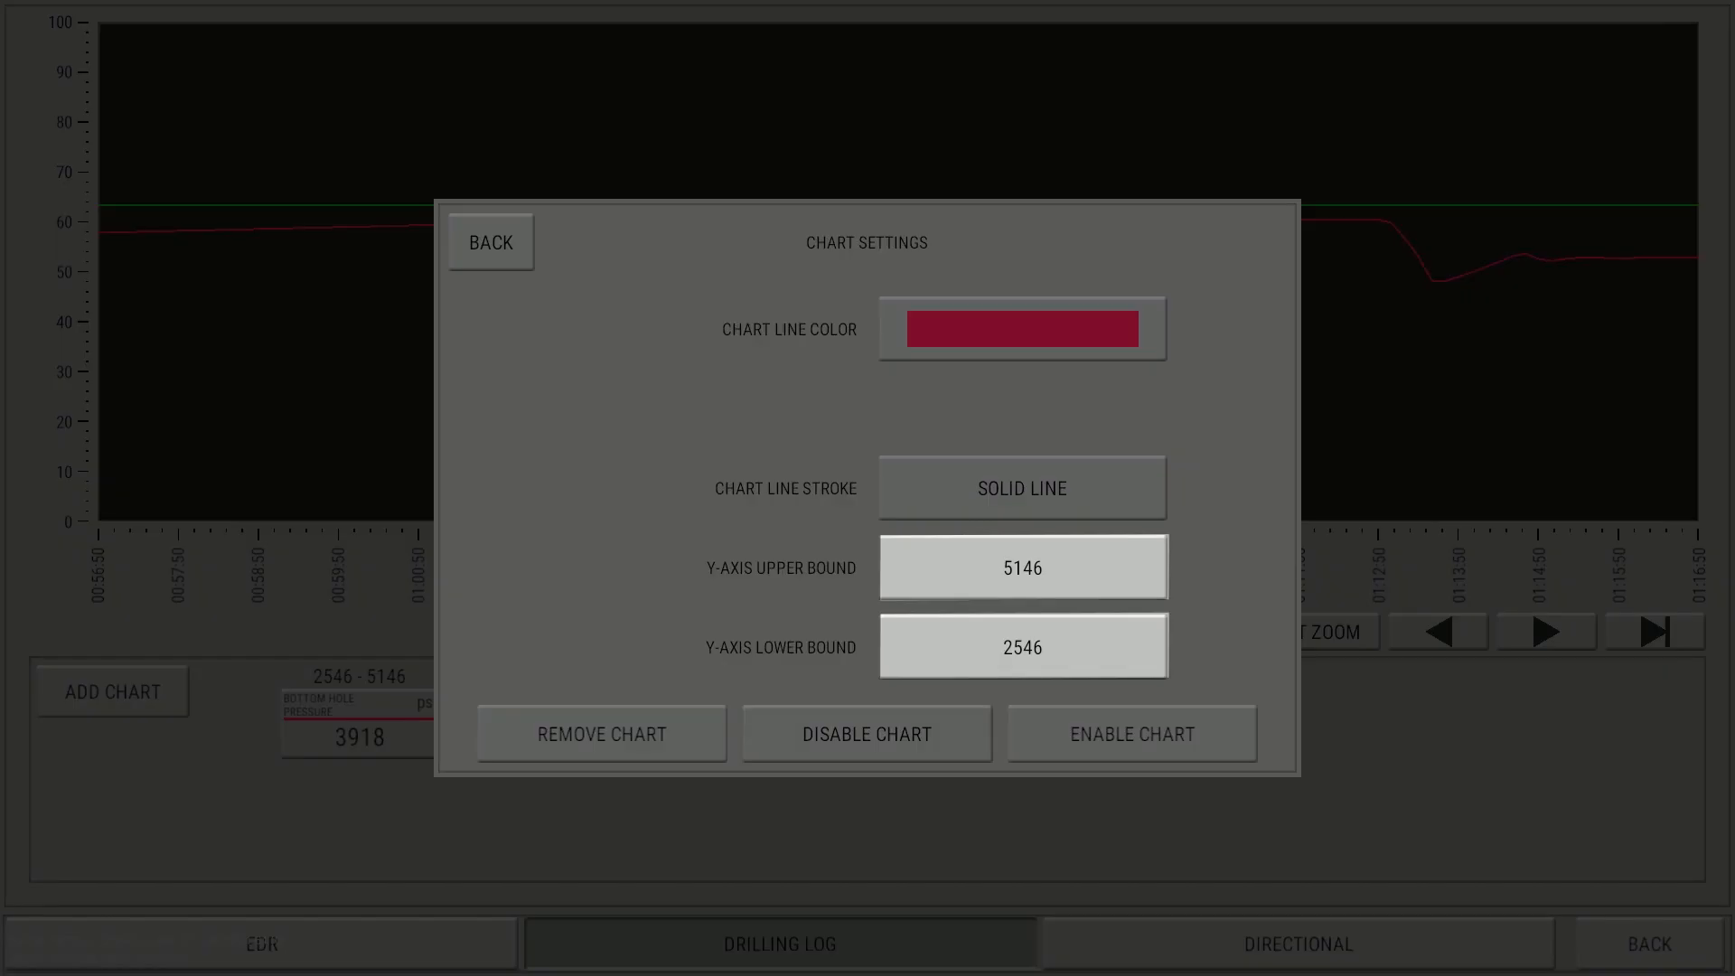
click(1021, 329)
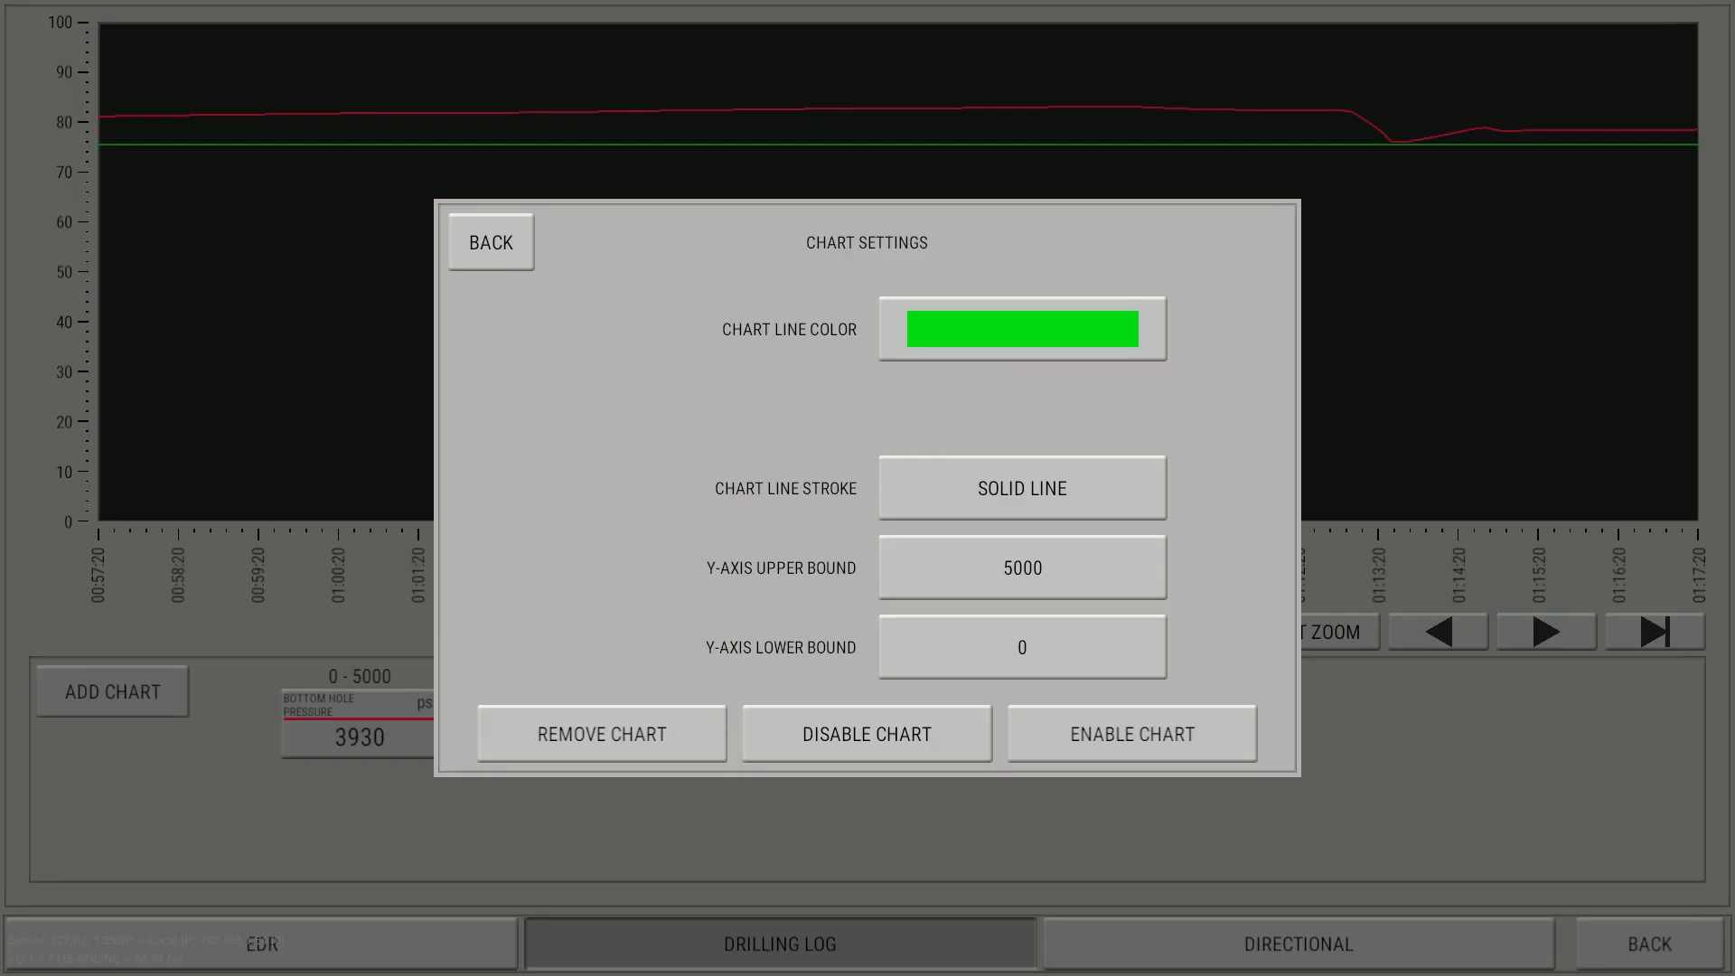
click(489, 242)
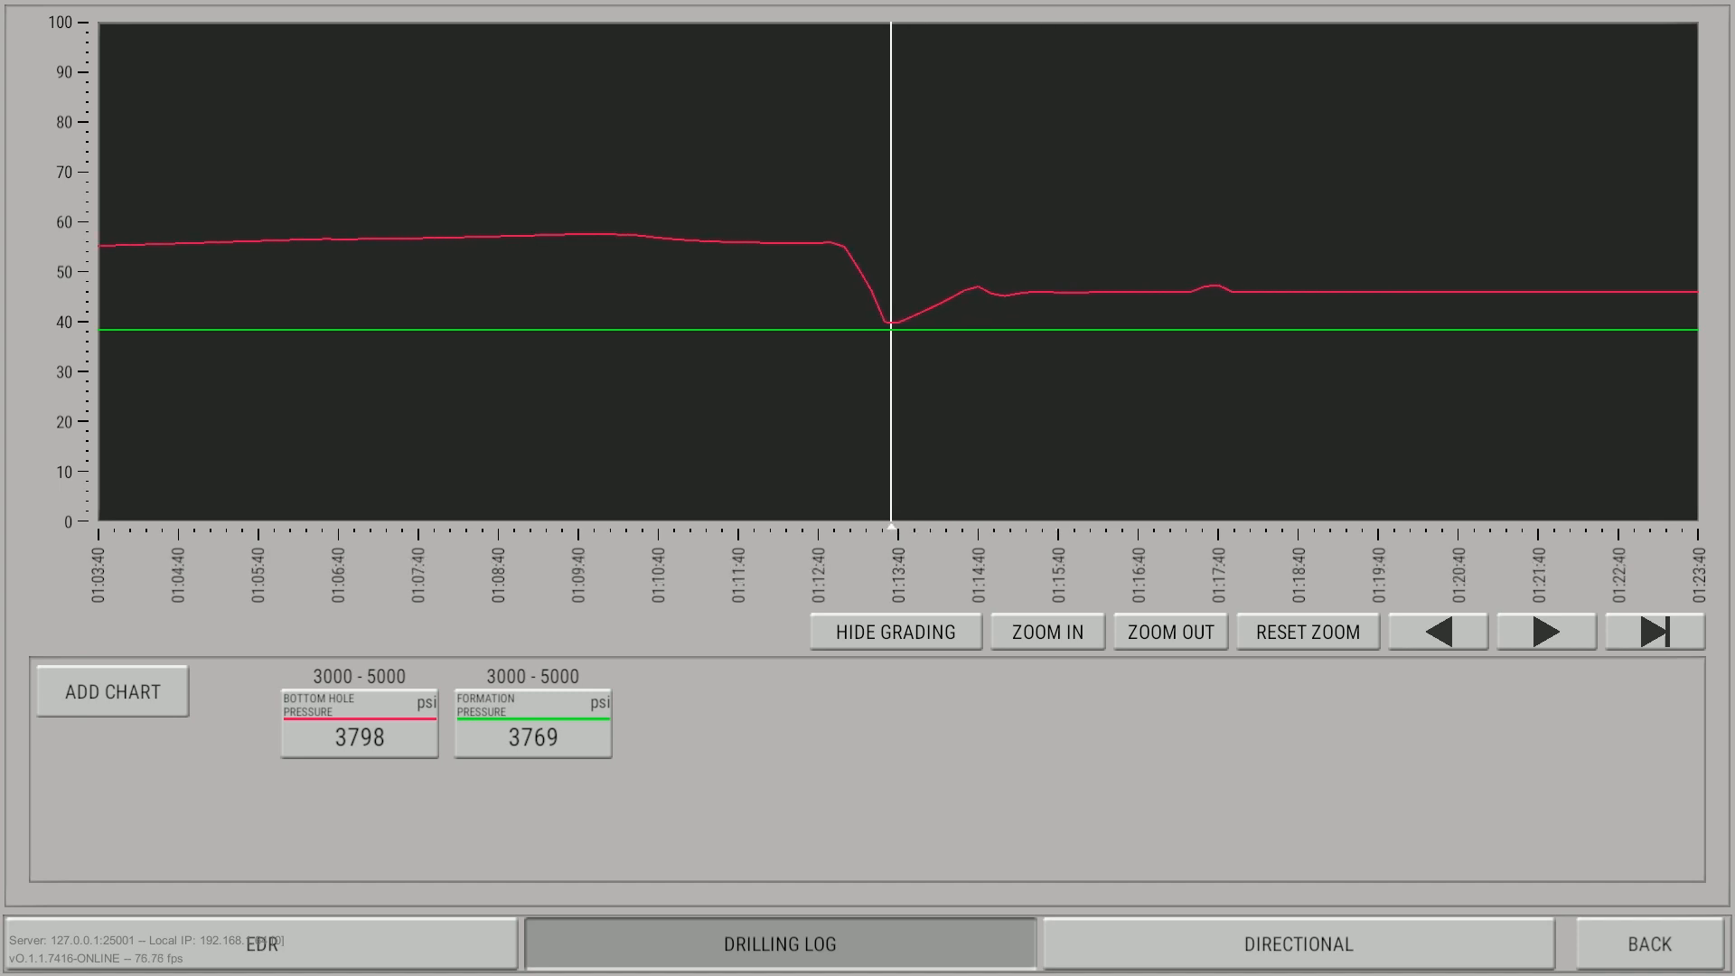
Move the graph window to show 01:12–01:17
click(1651, 631)
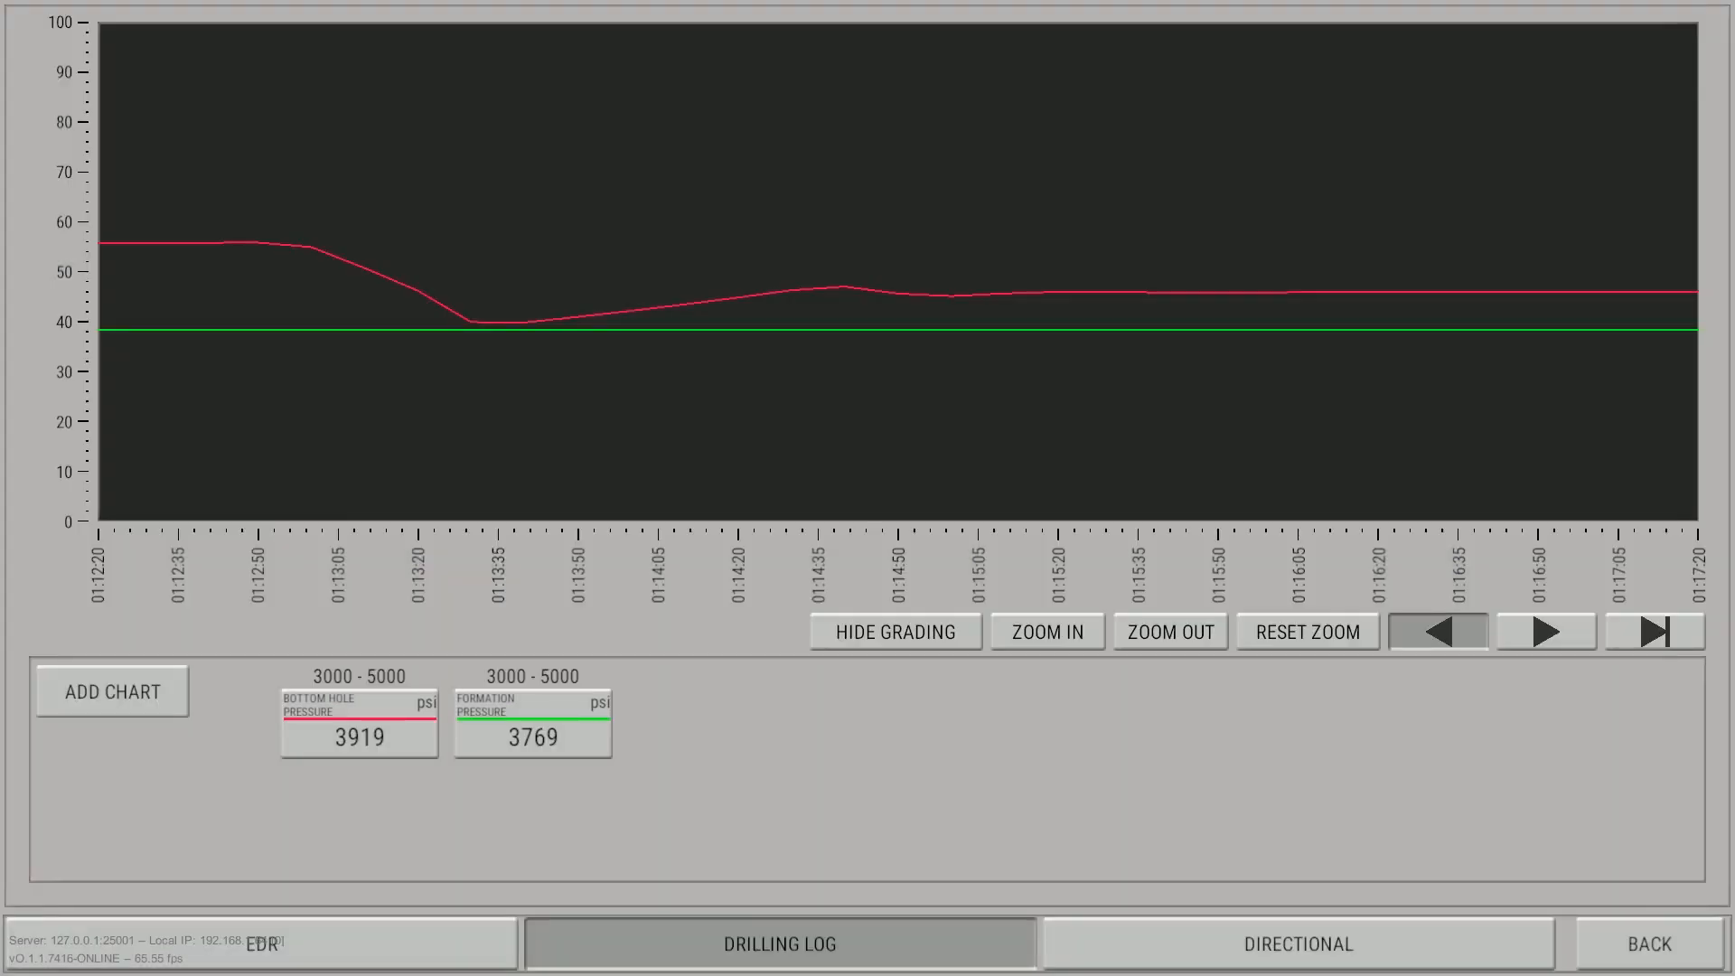
mouse_move(1347, 276)
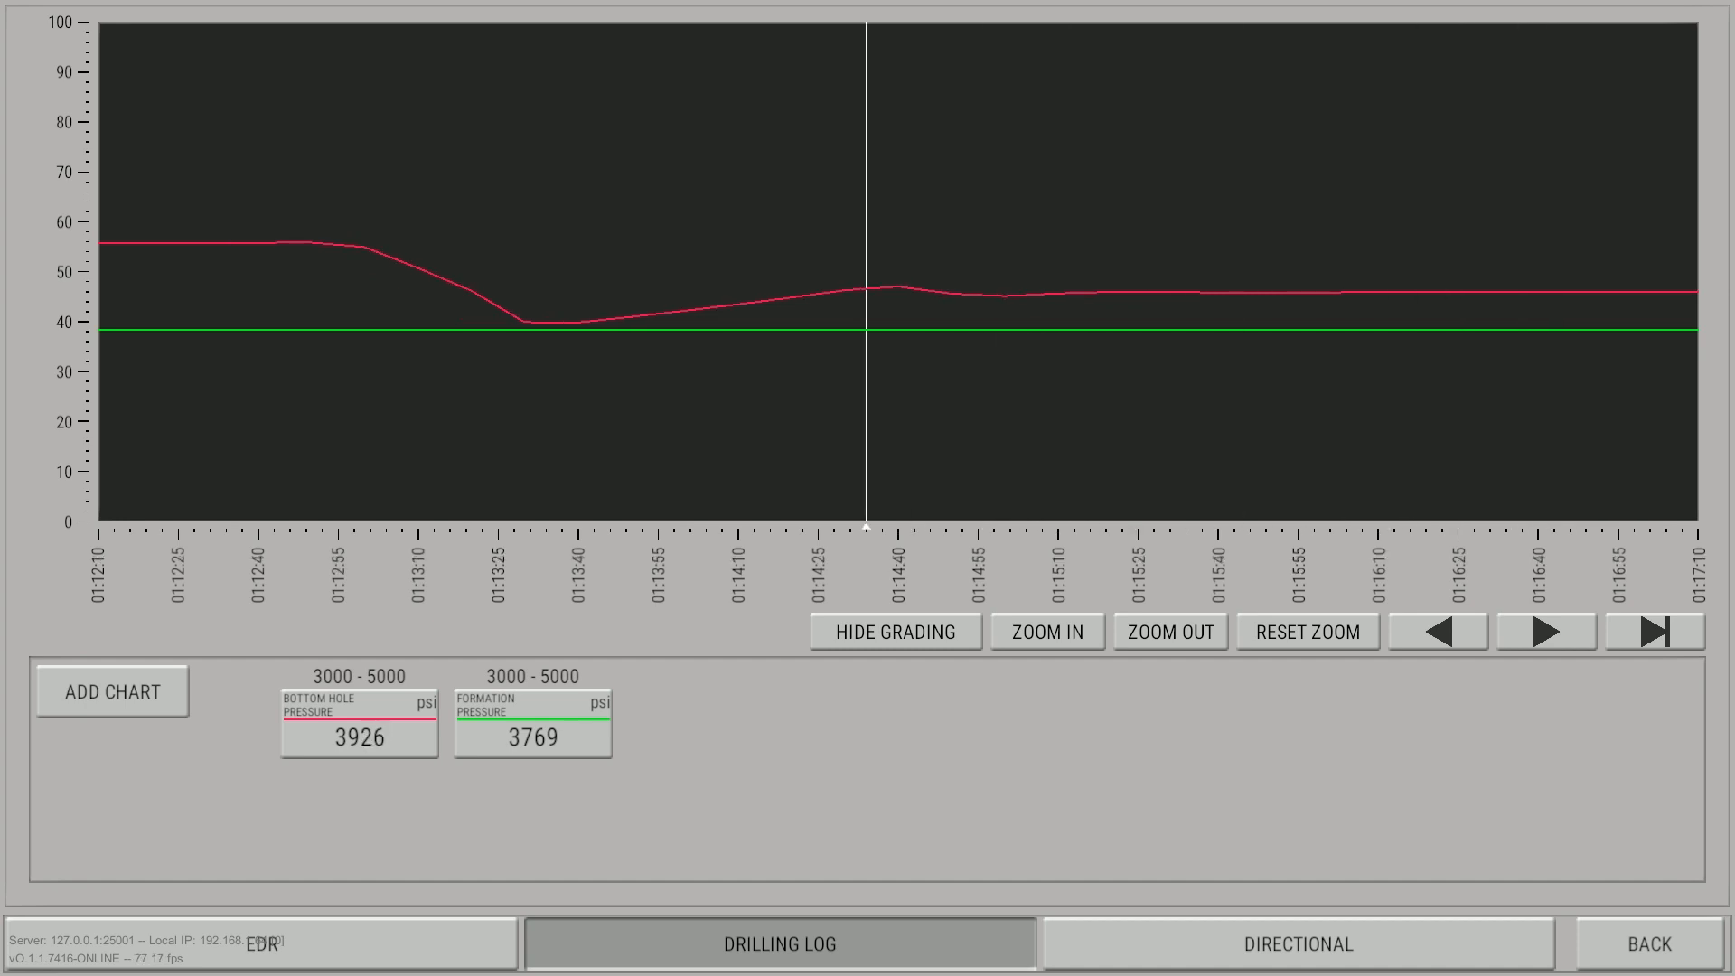
Reposition the graph window to 01:11:10–01:16:10 around the bottom hole pressure dip
click(1438, 630)
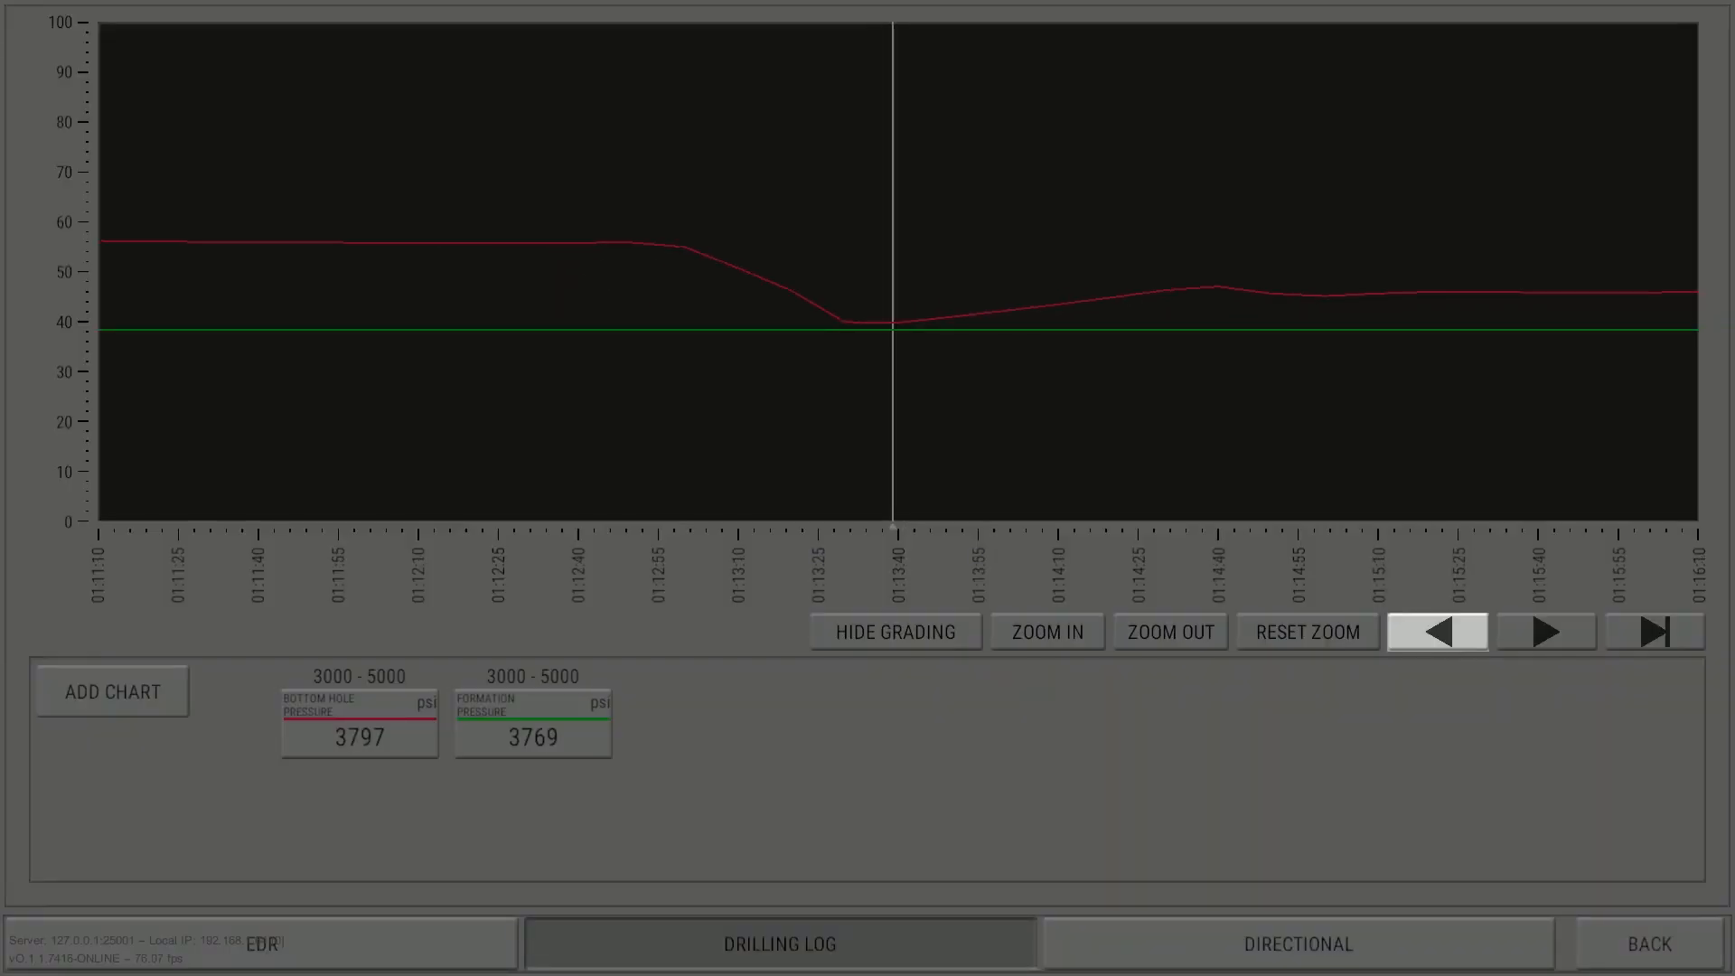
click(1653, 630)
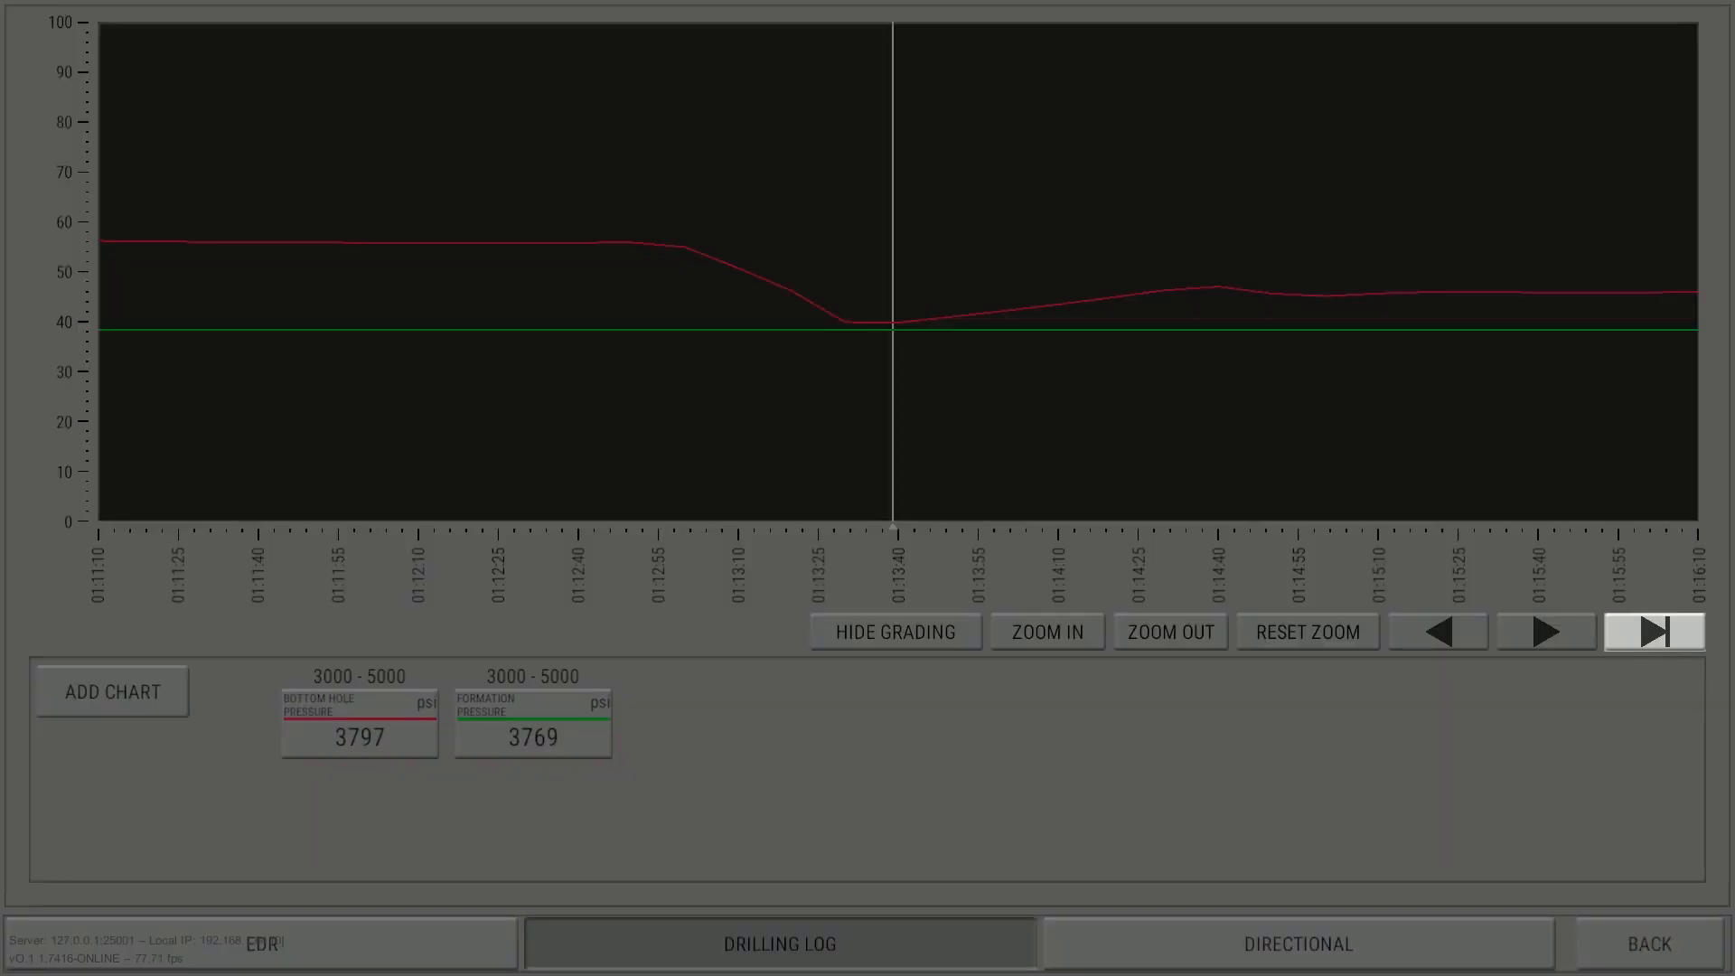